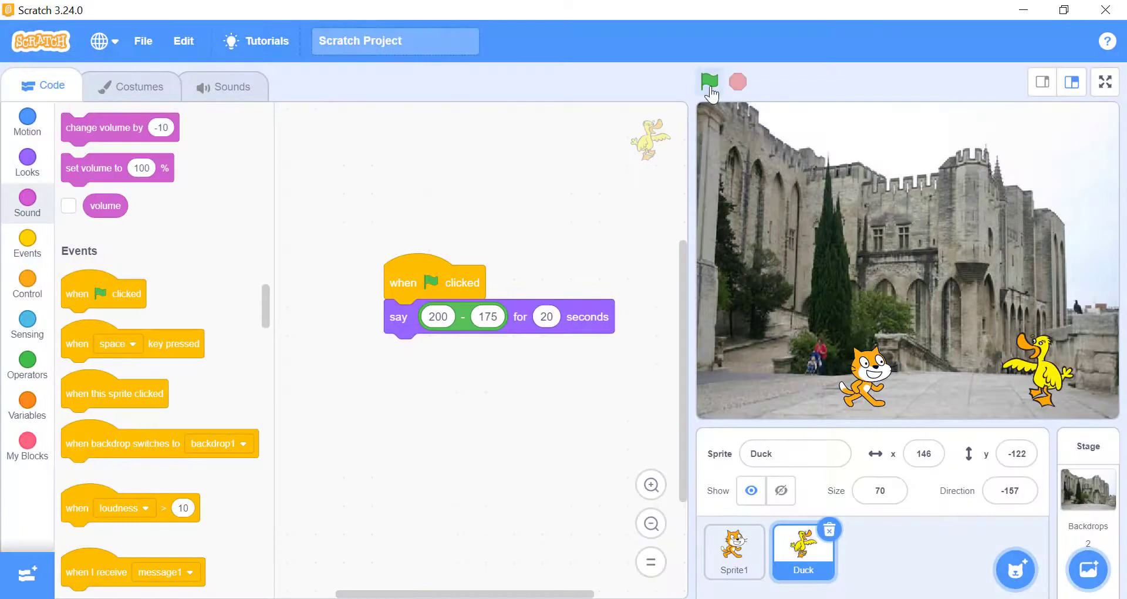
Step: Run the Duck's scripts so the Duck answers 'What is 4 times 4?' with 16
left_click(709, 82)
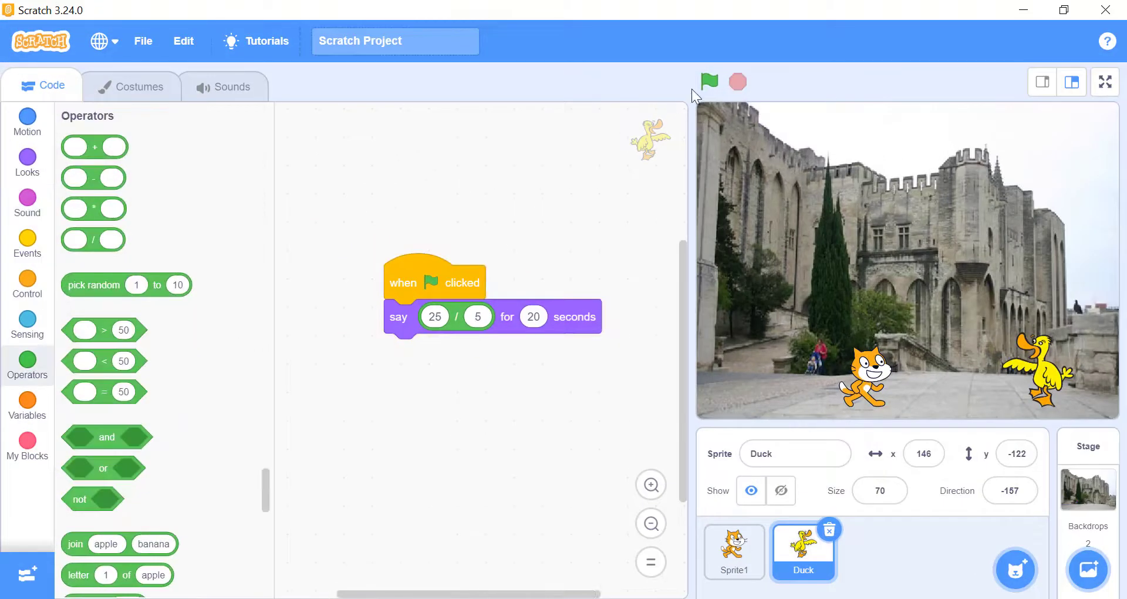
left_click(709, 82)
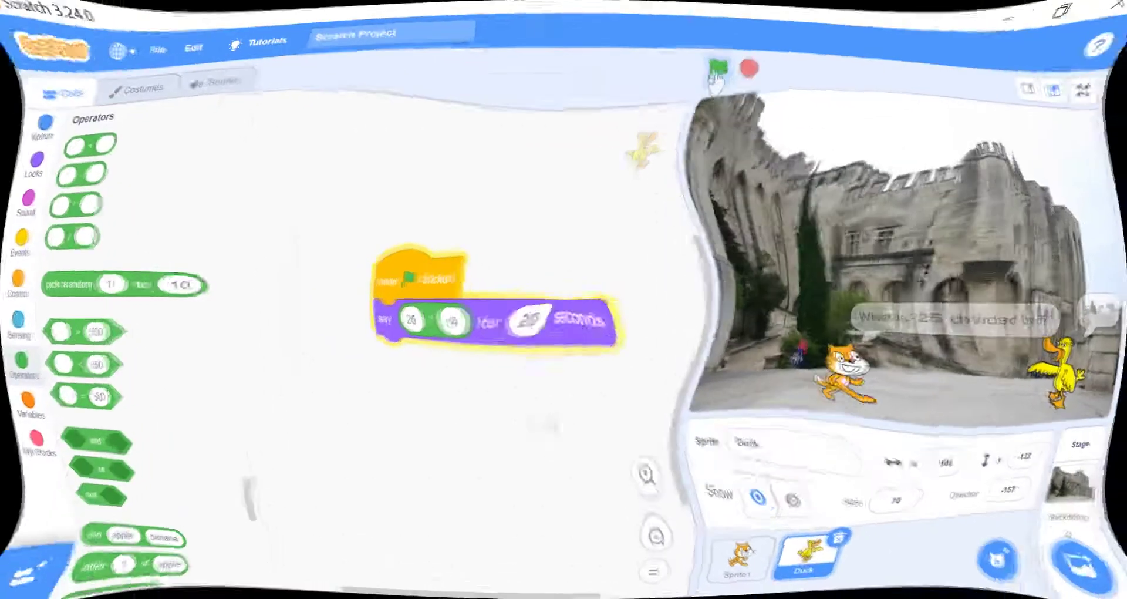
left_click(710, 81)
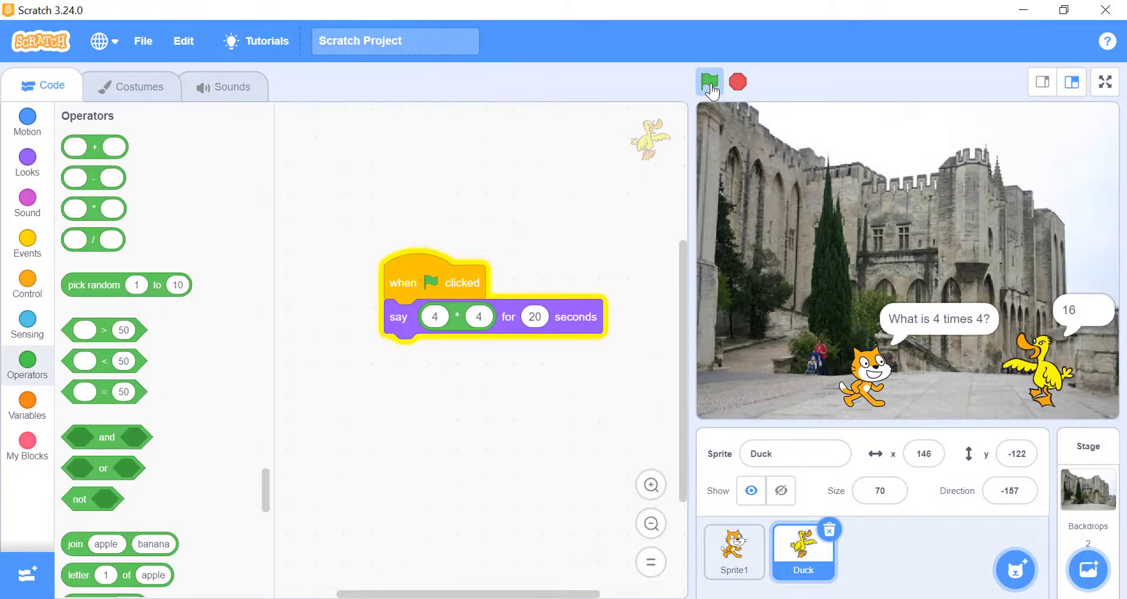
left_click(734, 553)
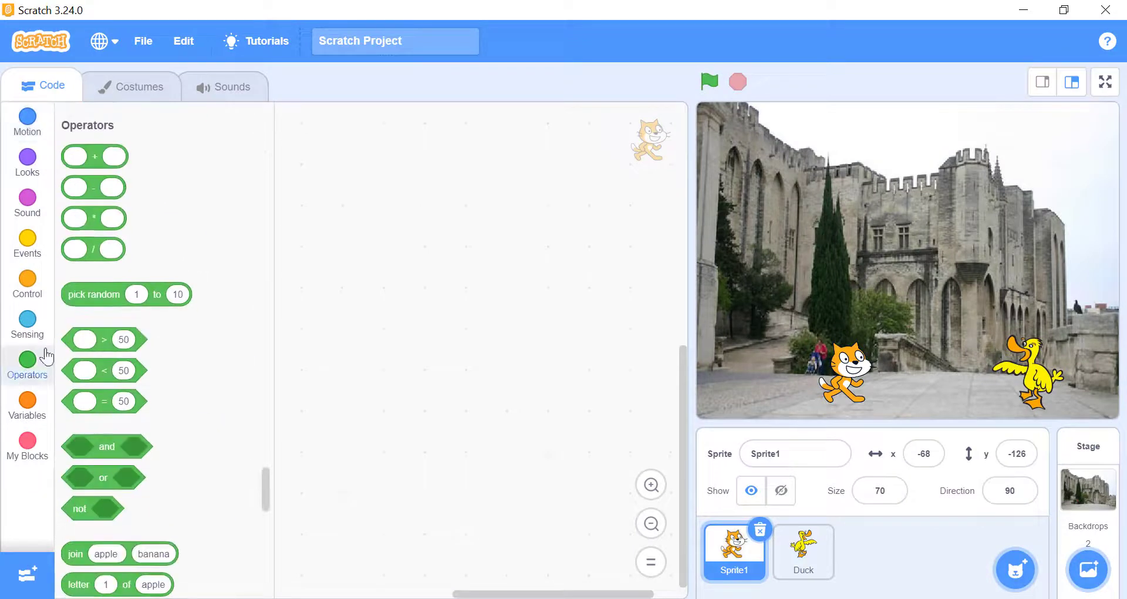
Step: Add 5 + 5 and 5 - 5 operator blocks to Sprite1, checking that 5 + 5 reports 10
left_click_drag(94, 156, 468, 198)
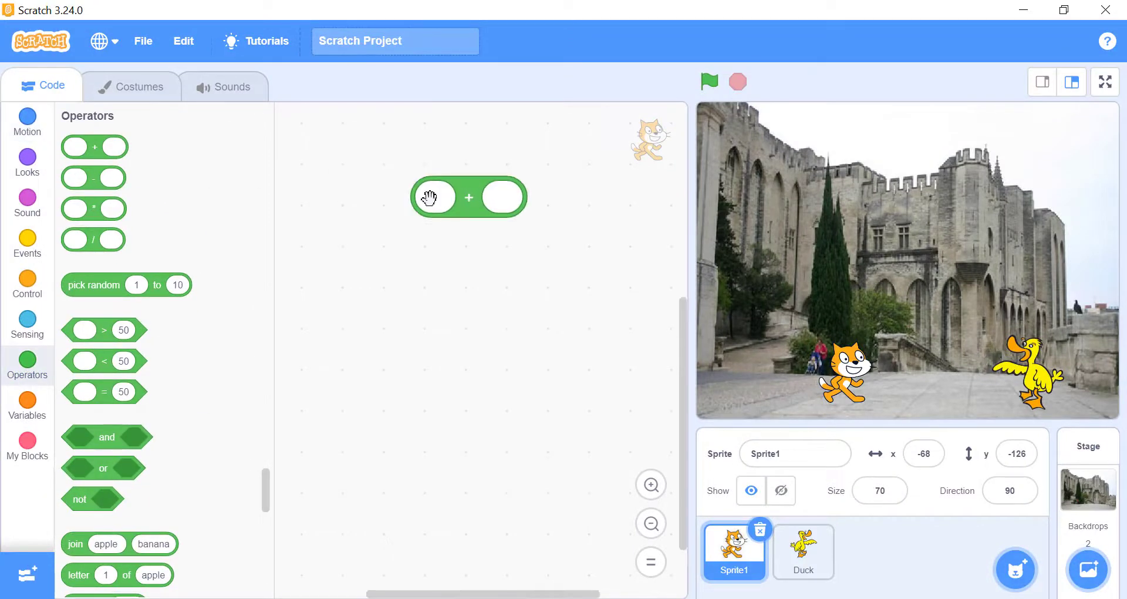
left_click(468, 199)
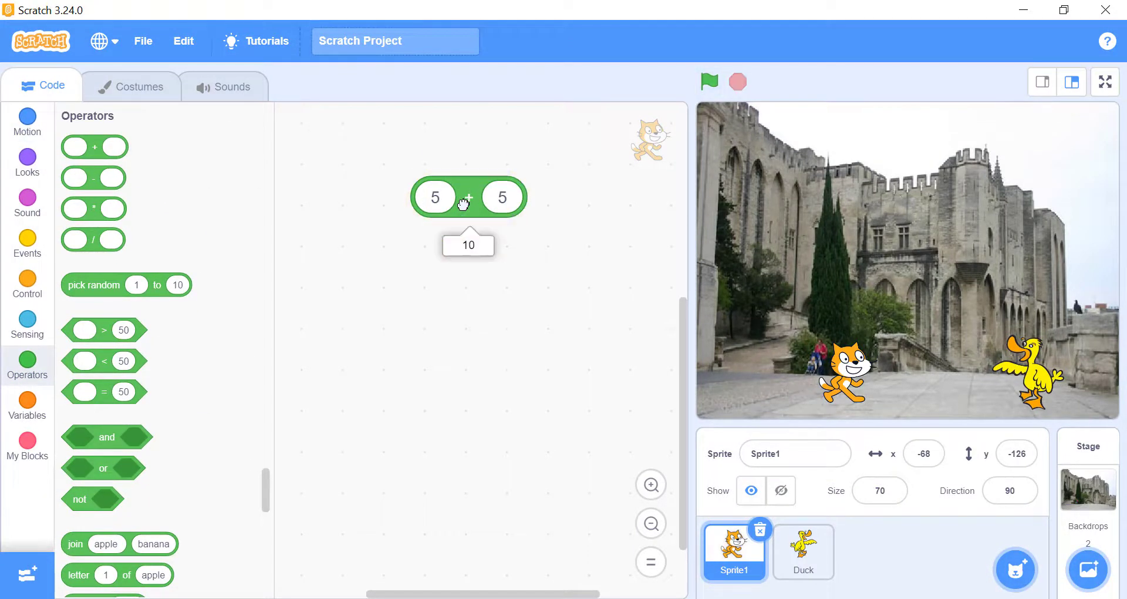
left_click_drag(93, 177, 478, 295)
type("5")
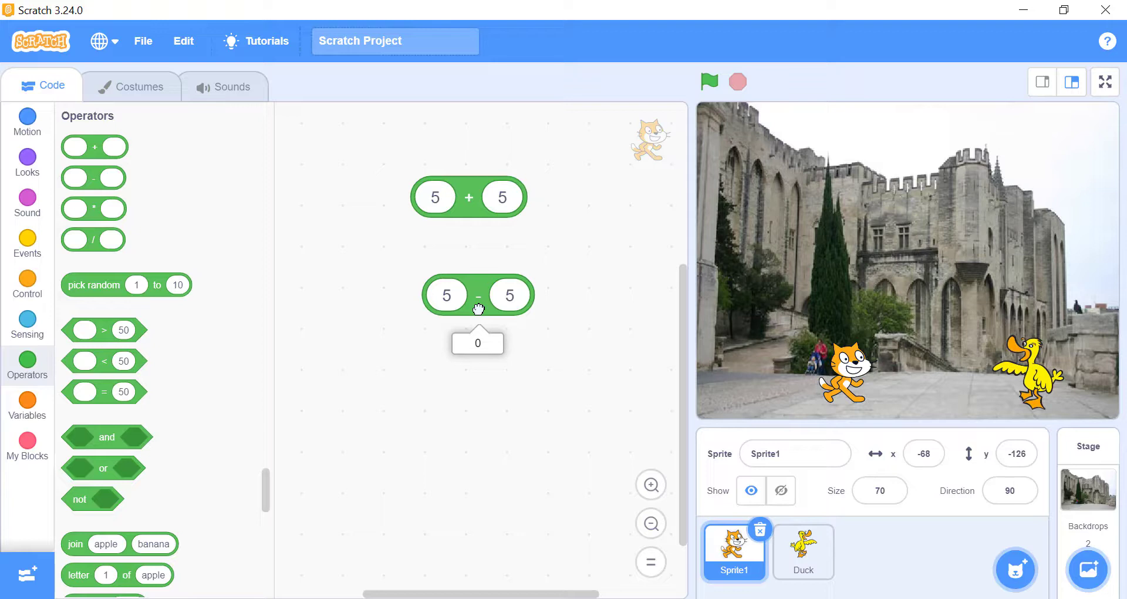
mouse_move(267, 483)
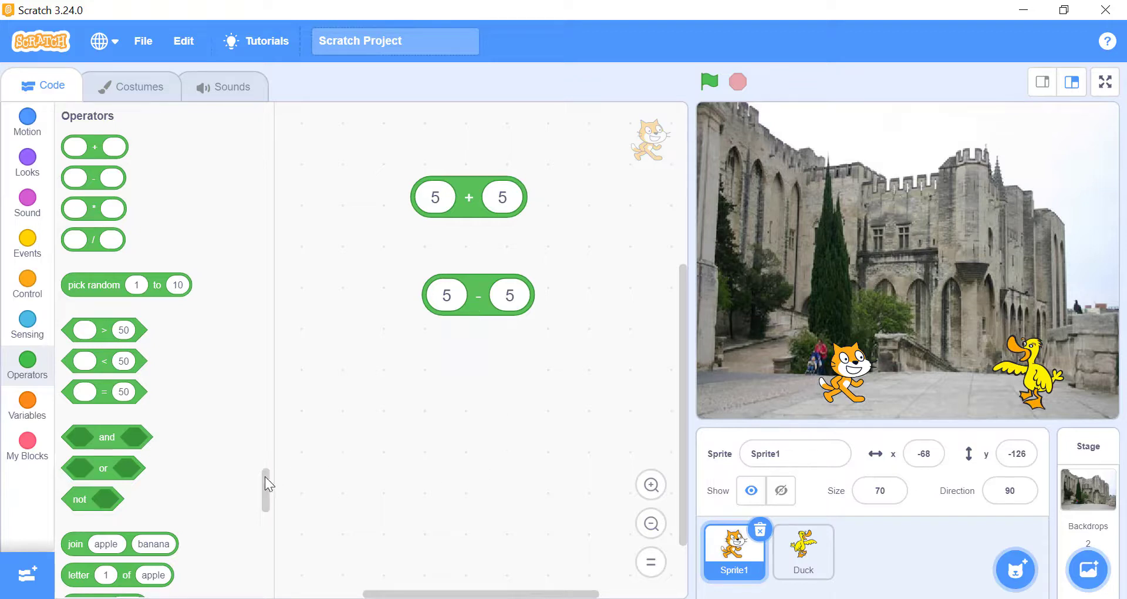
Step: Drag the addition and subtraction blocks out of the cat's code area and reopen Operators
scroll("down", 3)
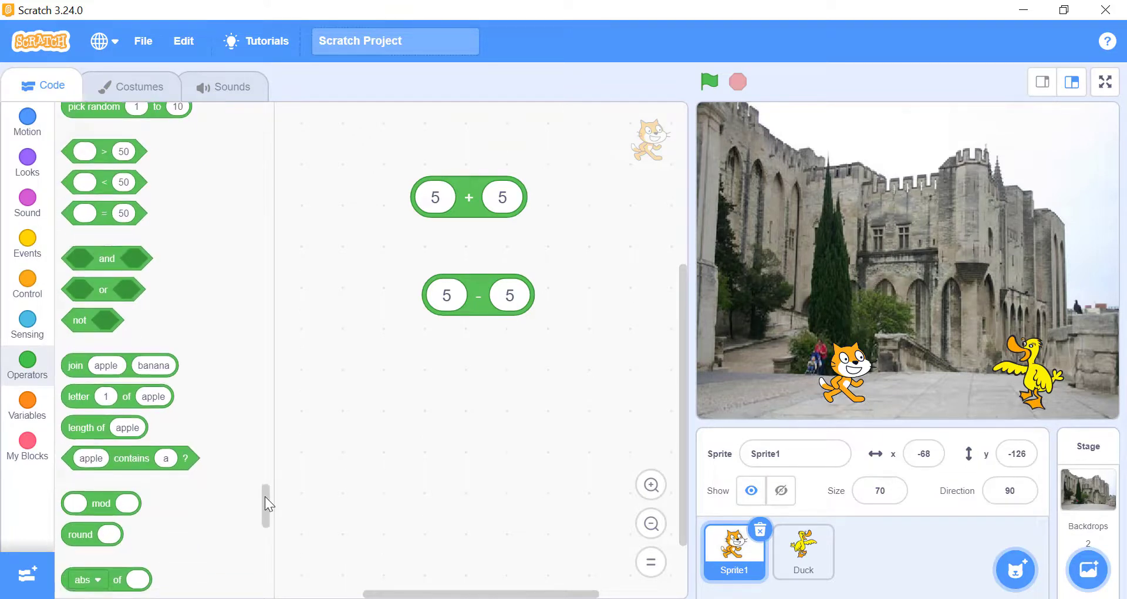
scroll("down", 3)
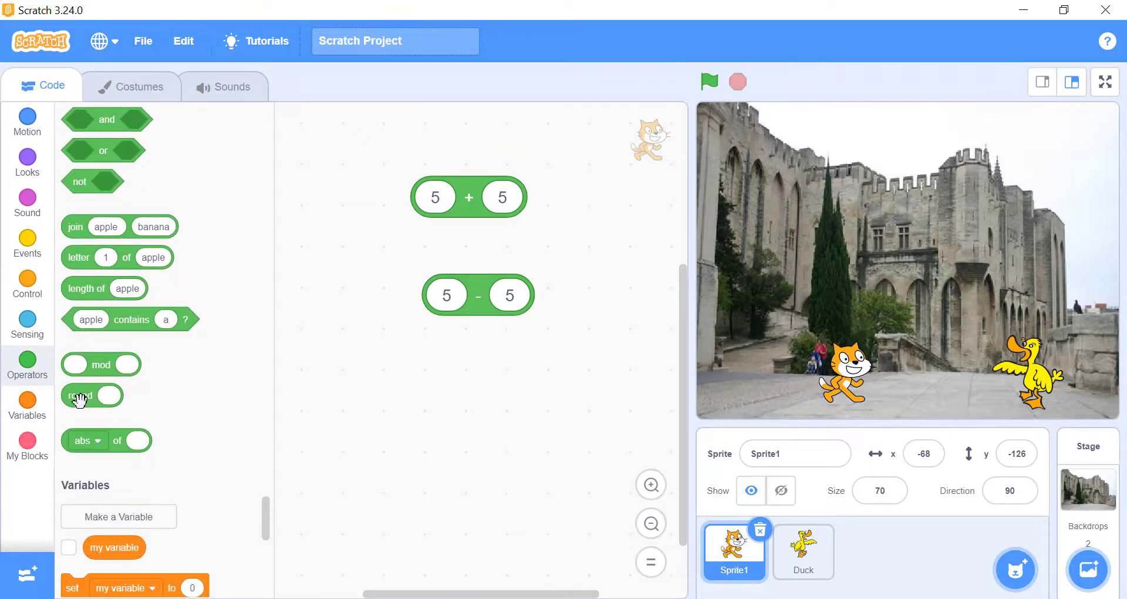
left_click_drag(81, 395, 423, 369)
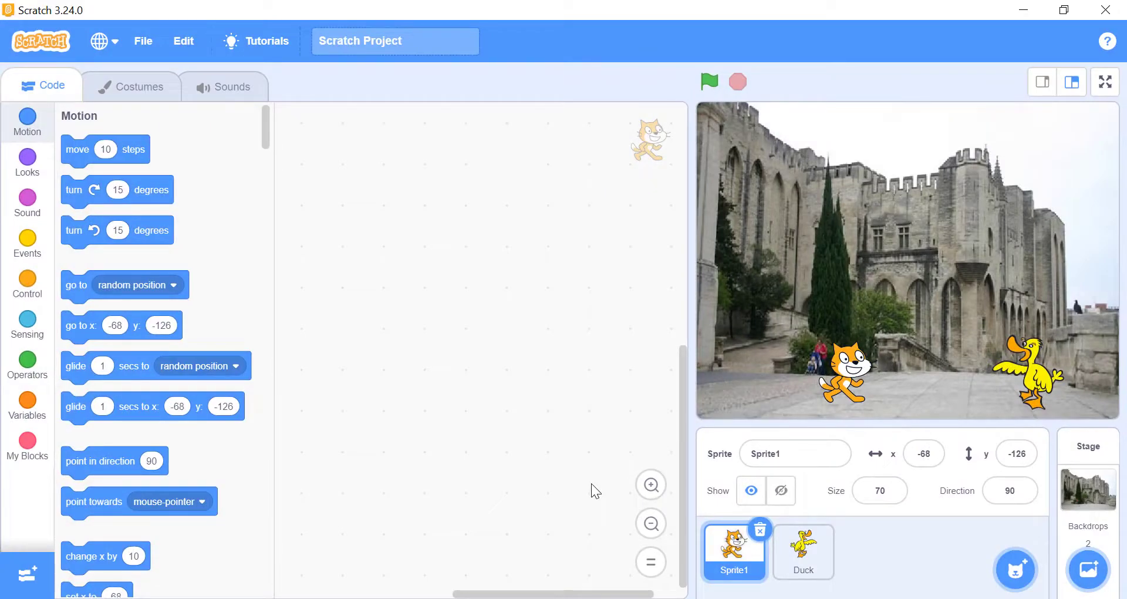
left_click(27, 364)
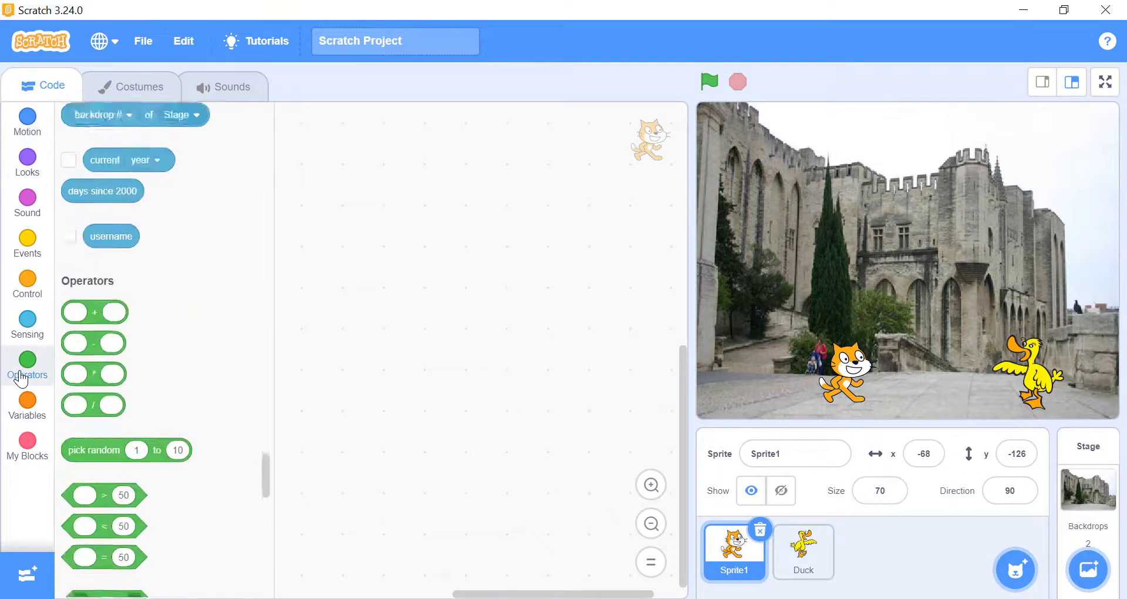
scroll("down", 3)
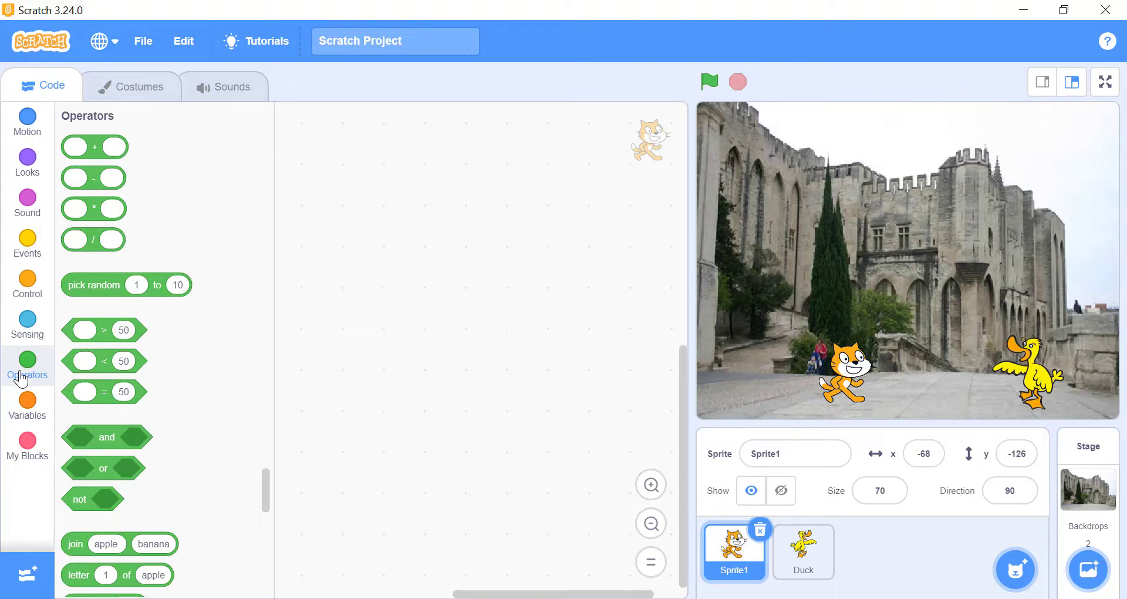
mouse_move(24, 354)
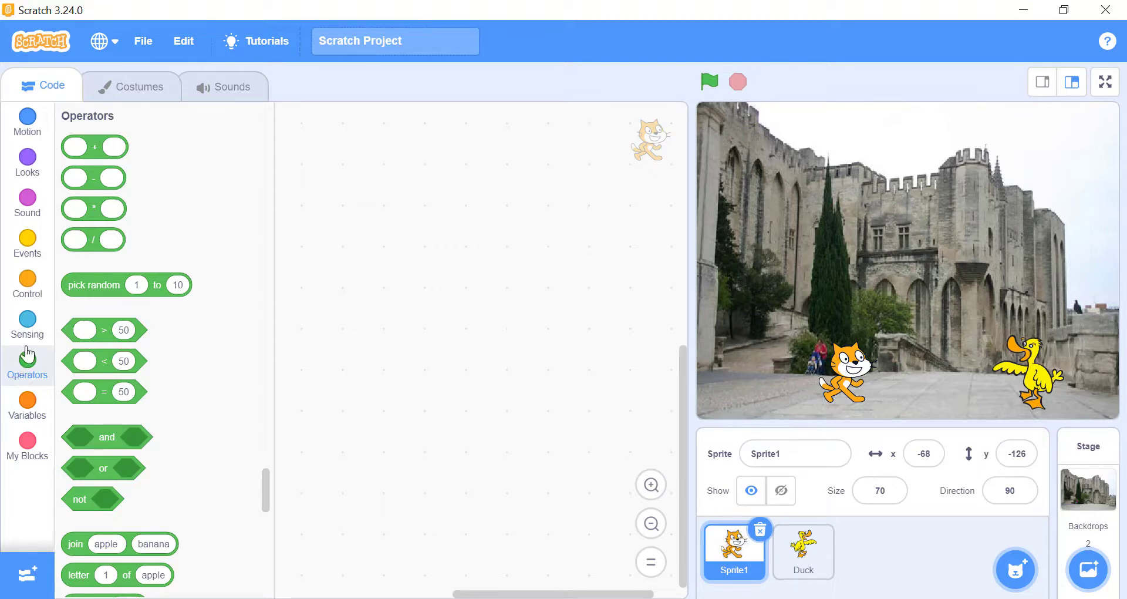
Step: Put a 7 + 5 sum in a say block and build 4 * (3 + 2), reporting 20
left_click_drag(93, 147, 477, 276)
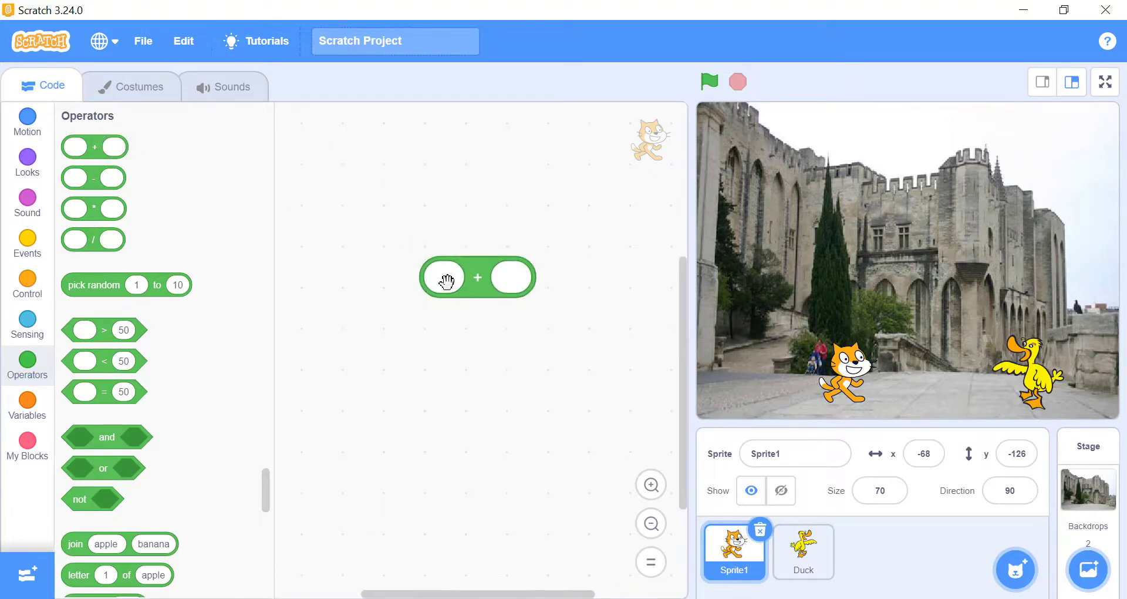
type("7")
type("5")
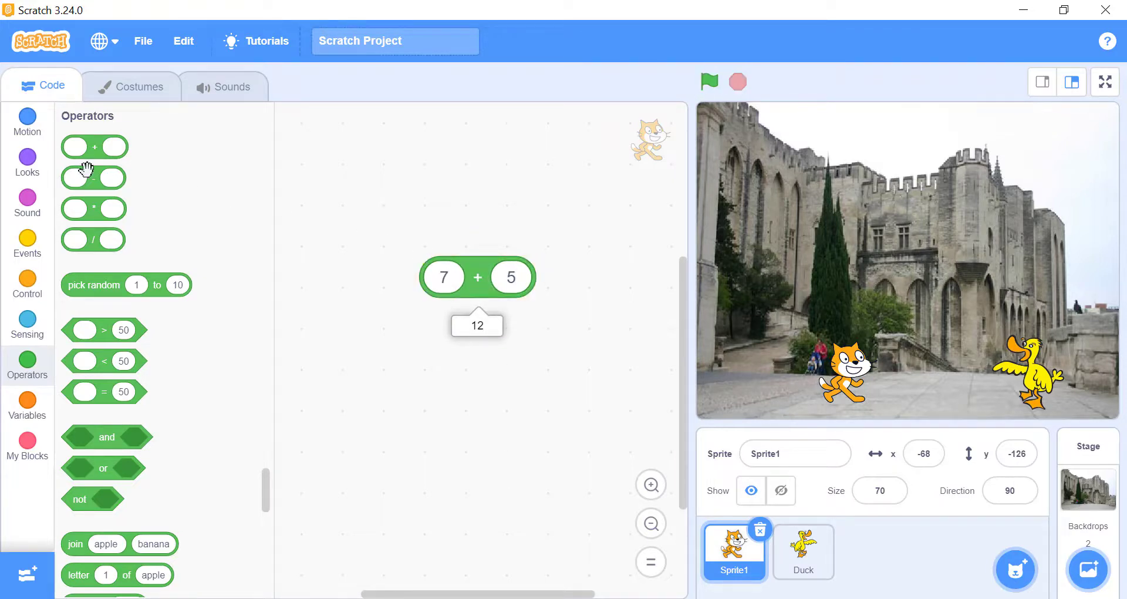
left_click(27, 160)
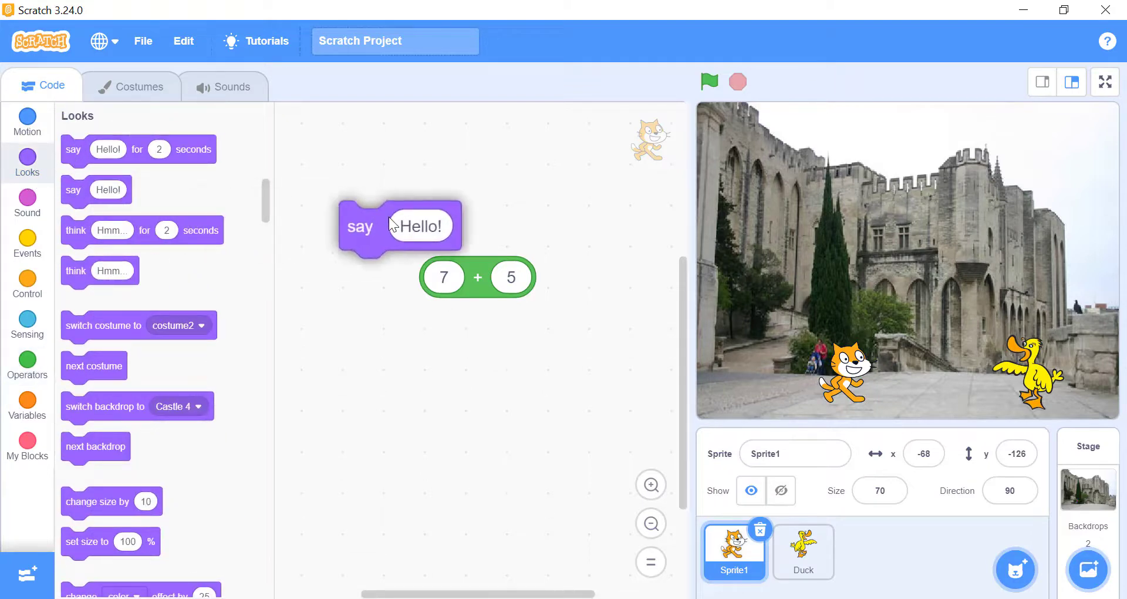
left_click_drag(476, 276, 478, 217)
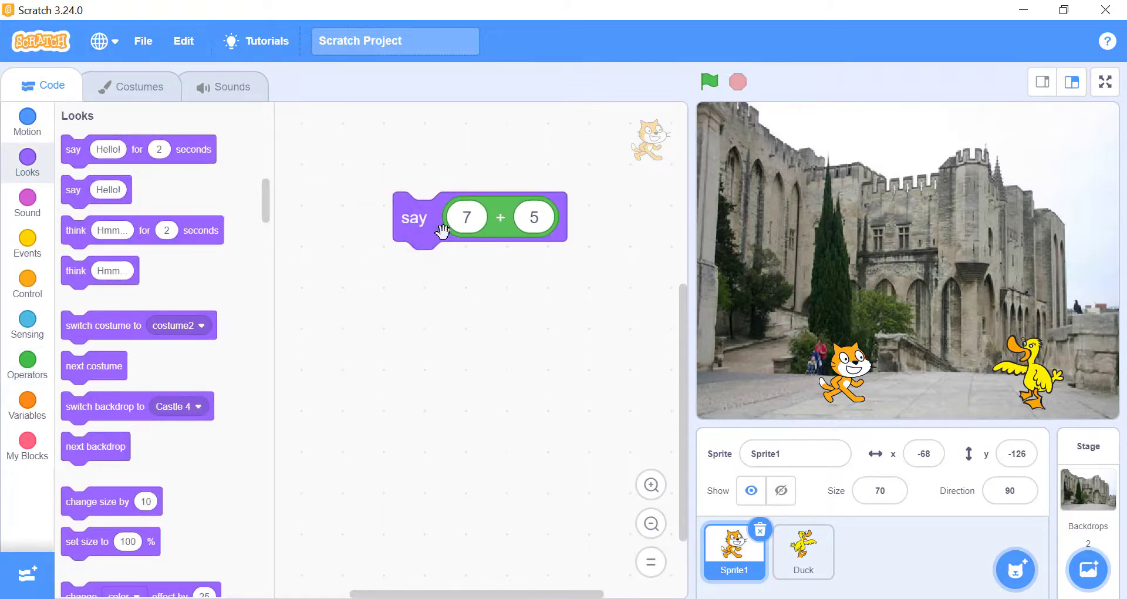
left_click(27, 365)
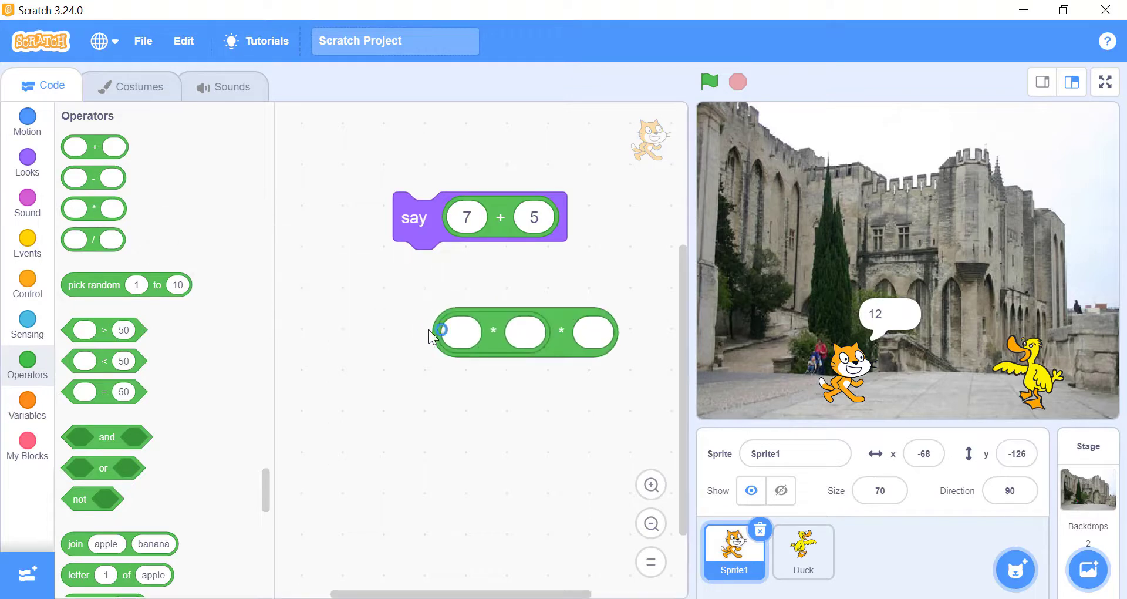
type("2")
left_click(594, 332)
type("1")
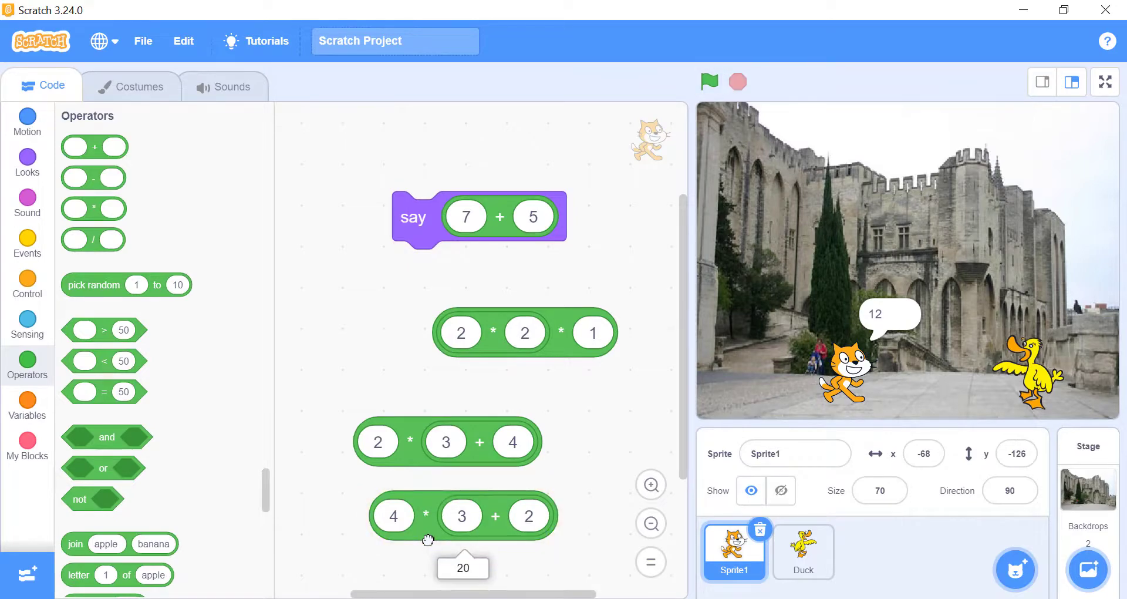
left_click(803, 551)
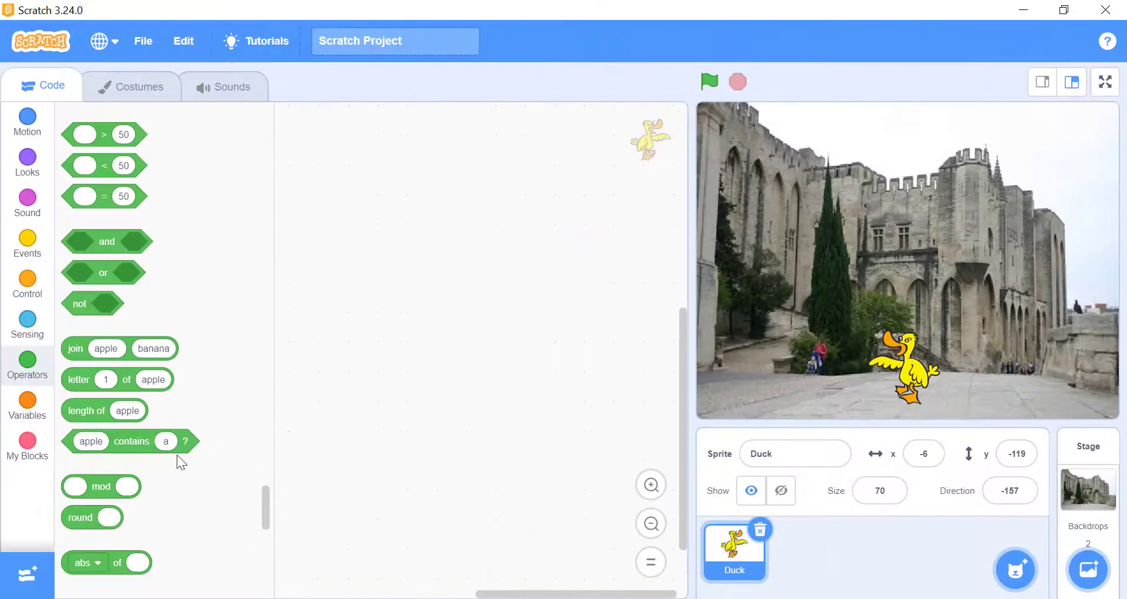
left_click_drag(80, 516, 430, 260)
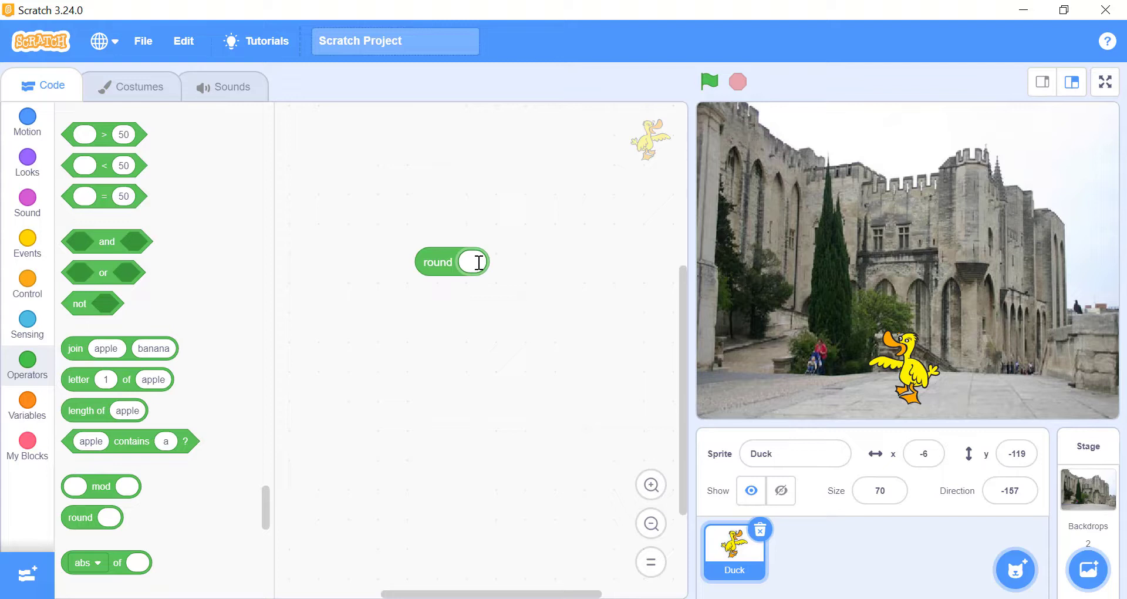
type("8.25")
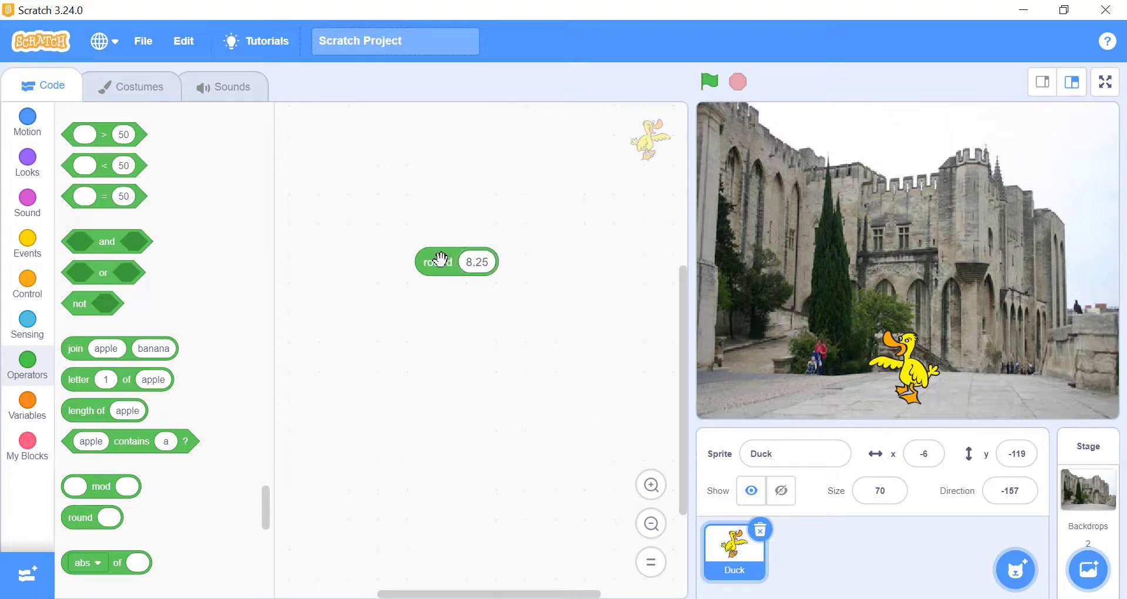
left_click(438, 262)
type("8.5")
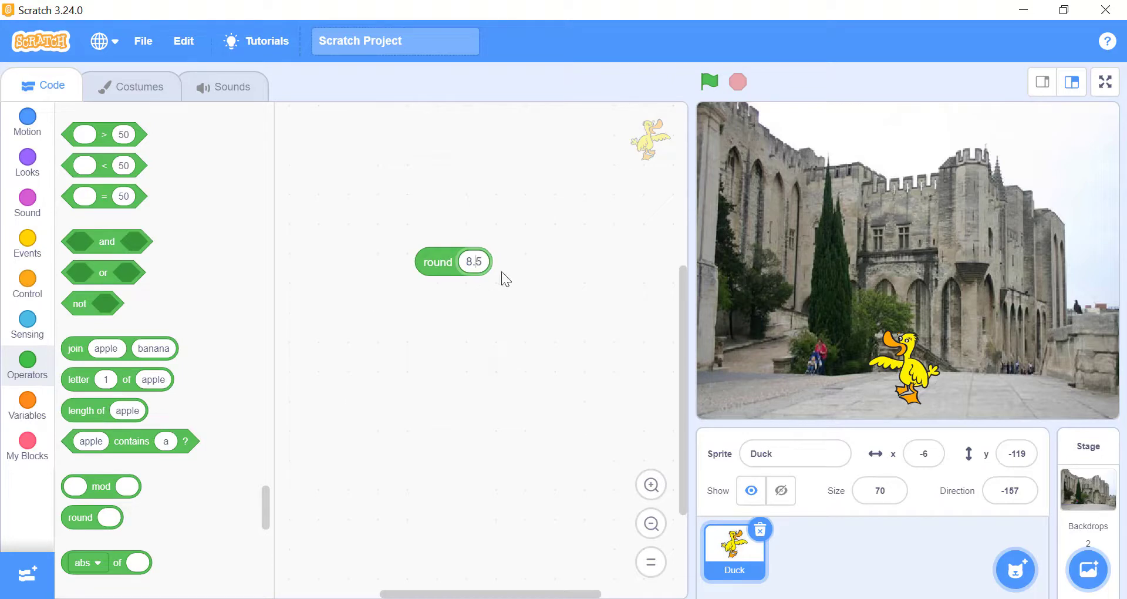
left_click(438, 262)
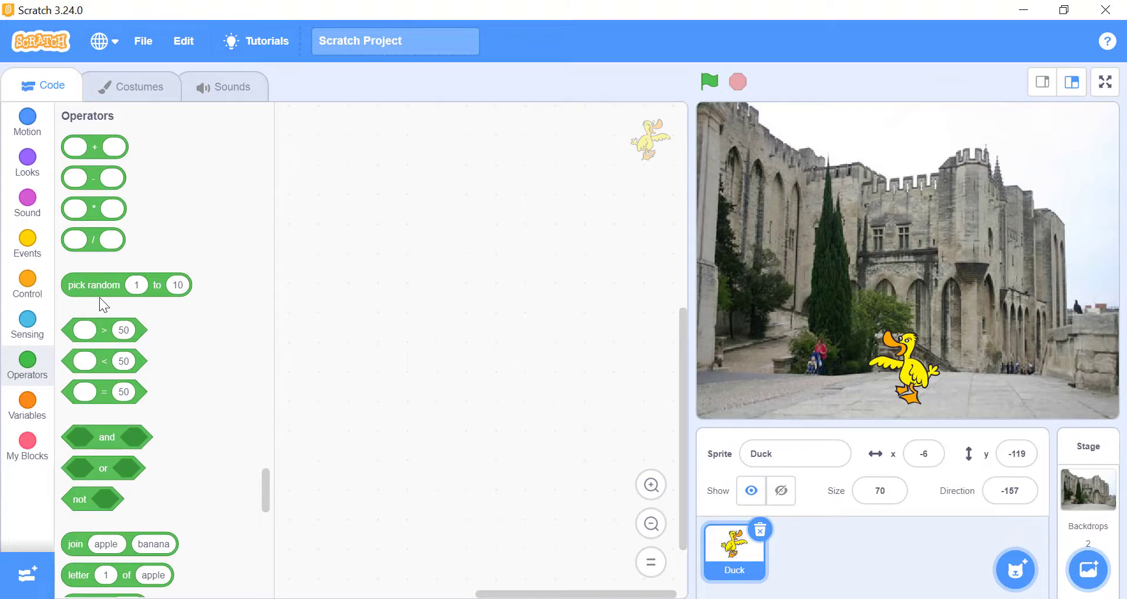
Step: Add a second pick random block, set ranges 5–6 and 5.0–5.6, and run the first
left_click(1105, 81)
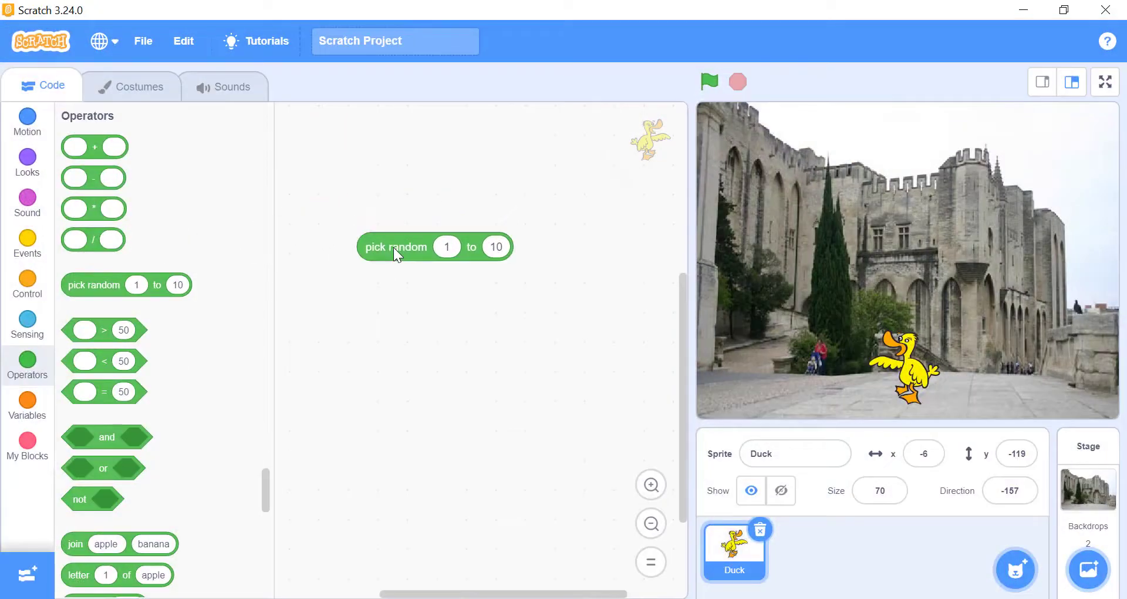
left_click_drag(395, 246, 393, 353)
type("5")
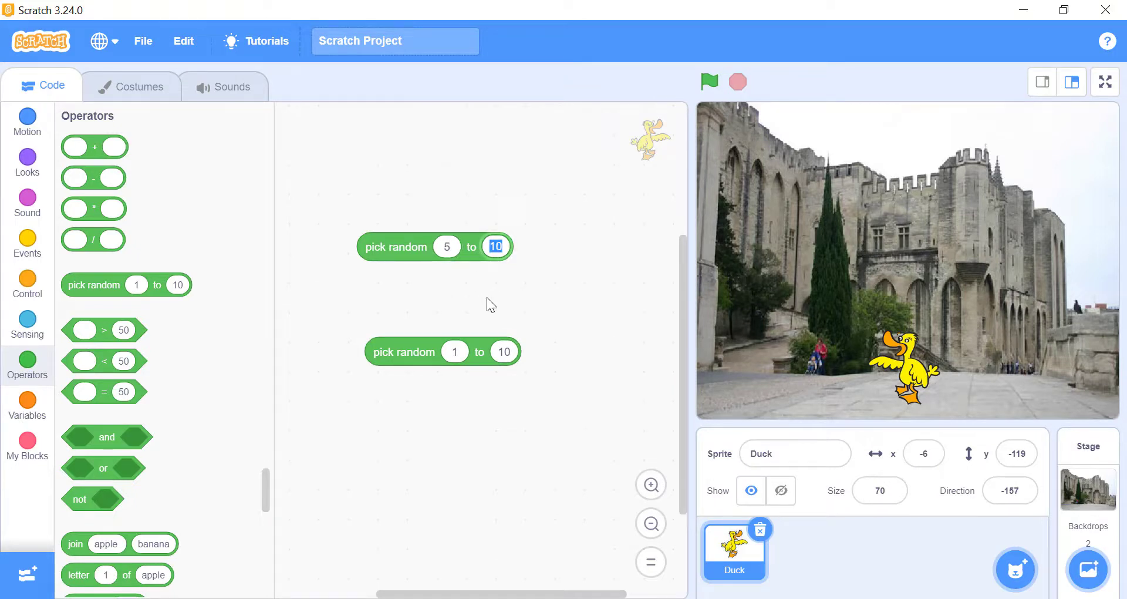
type("6")
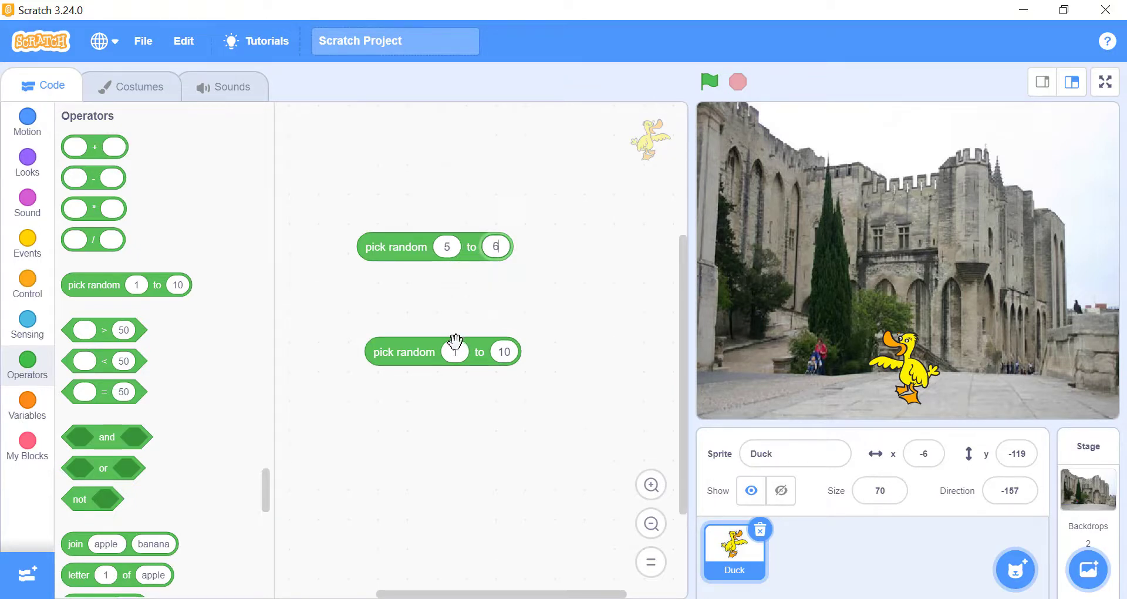
left_click(455, 352)
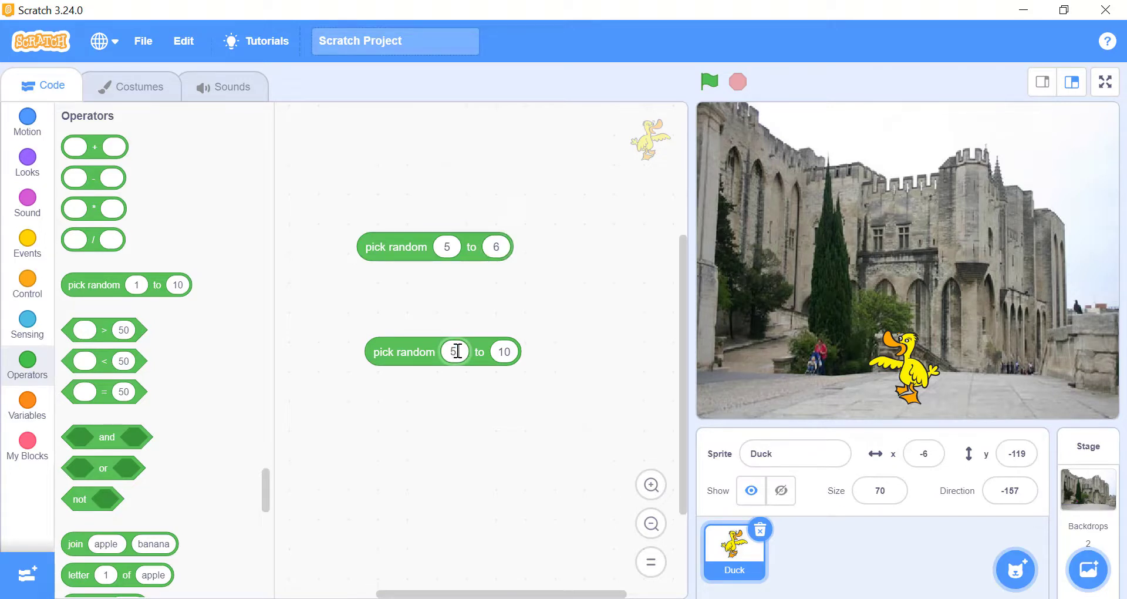
left_click(506, 352)
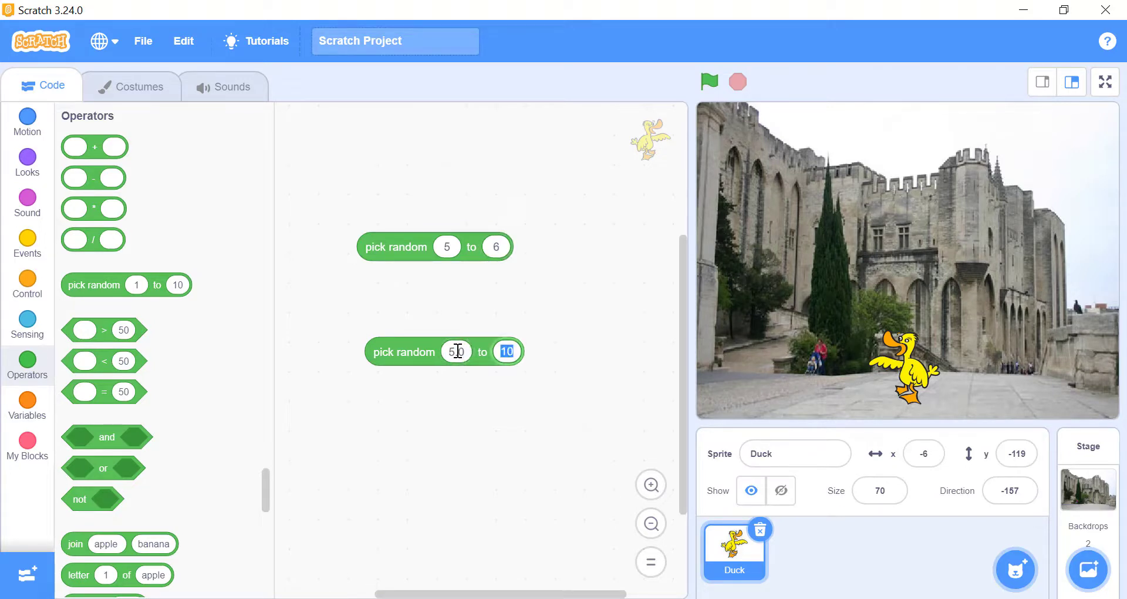
type("5.6")
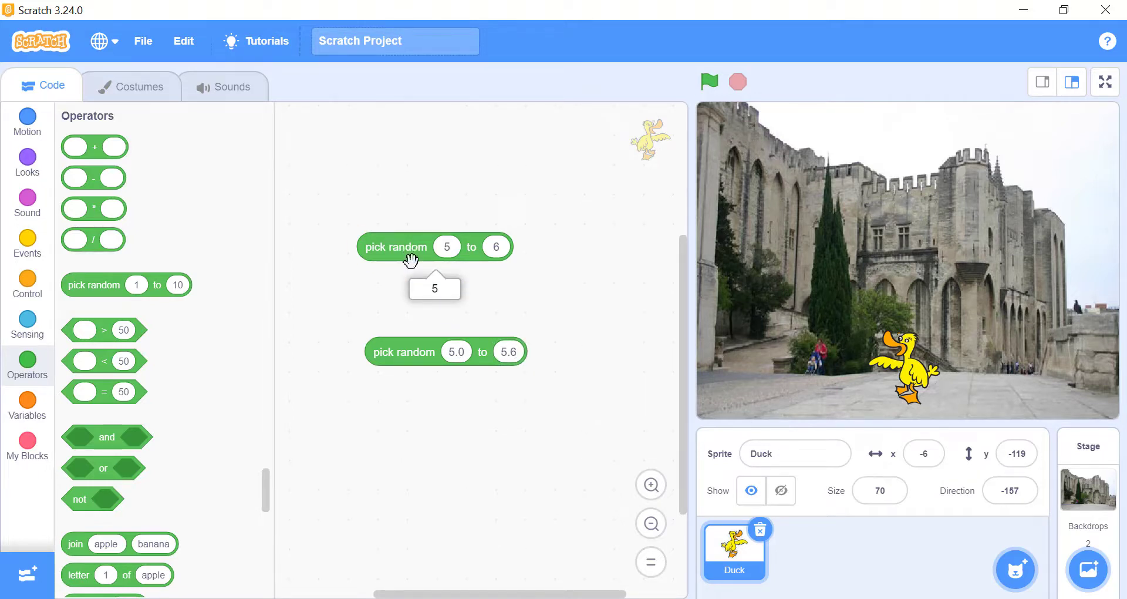
left_click(419, 352)
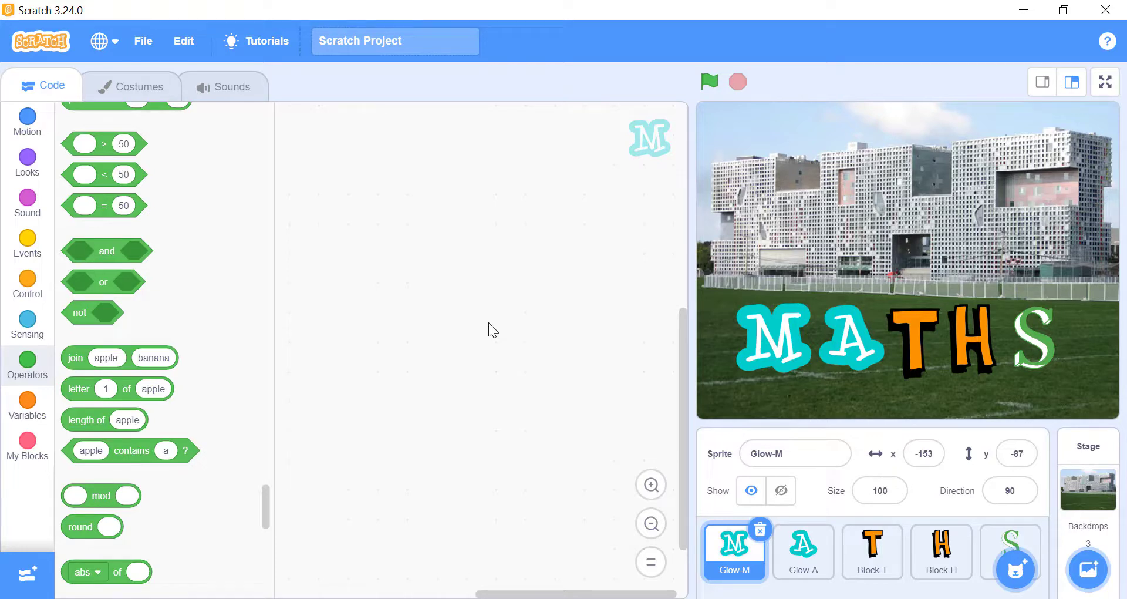
mouse_move(173, 439)
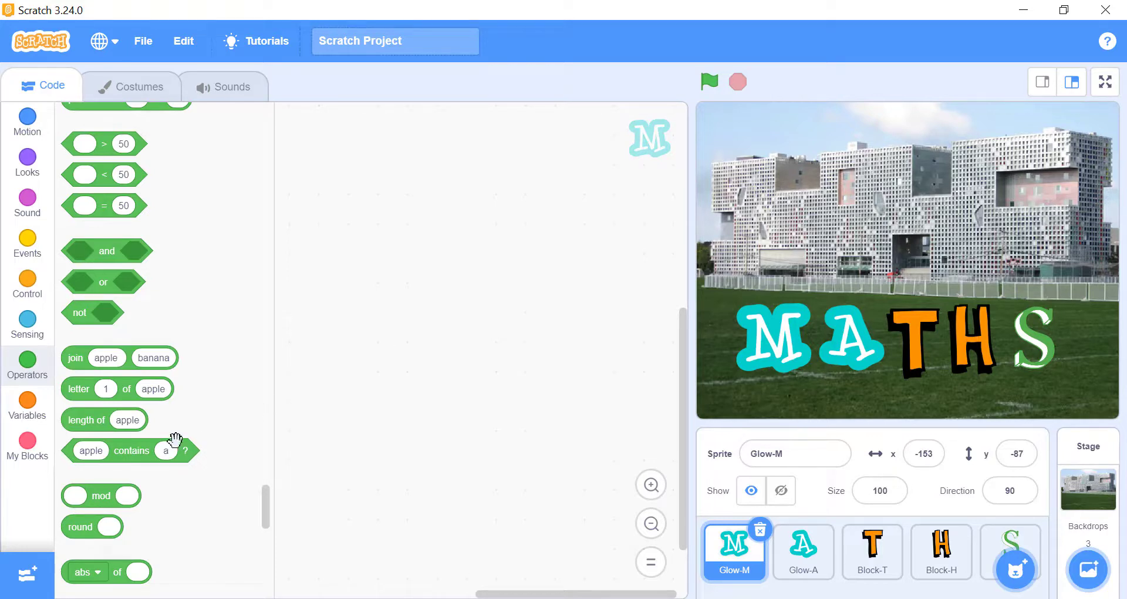
Step: Place a mod block set to 5 mod 2 and see it report 1
left_click_drag(100, 495, 387, 309)
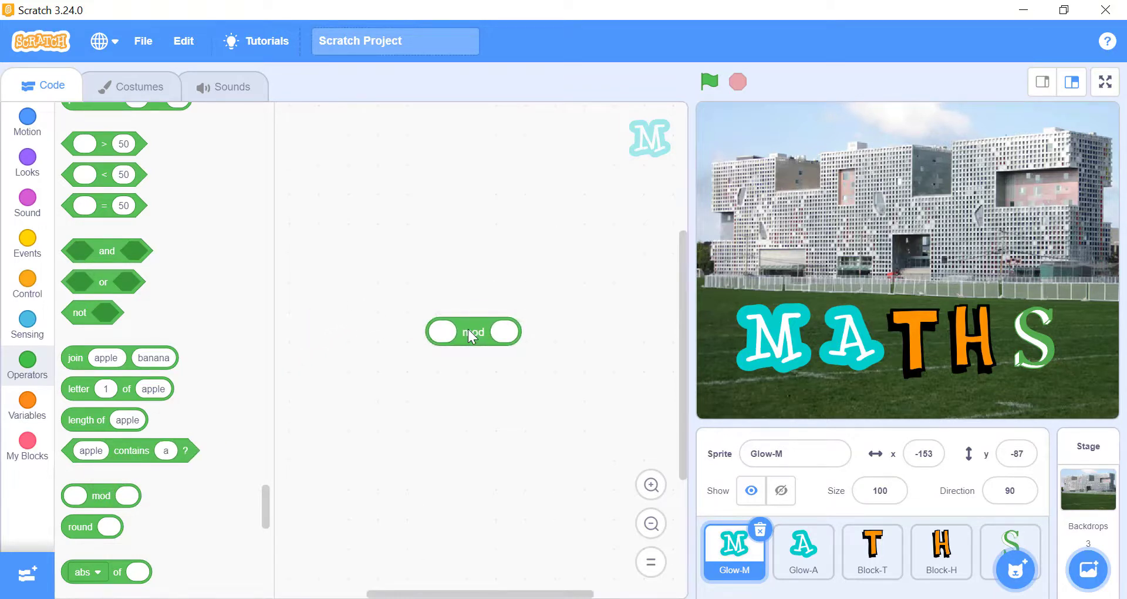
left_click(444, 332)
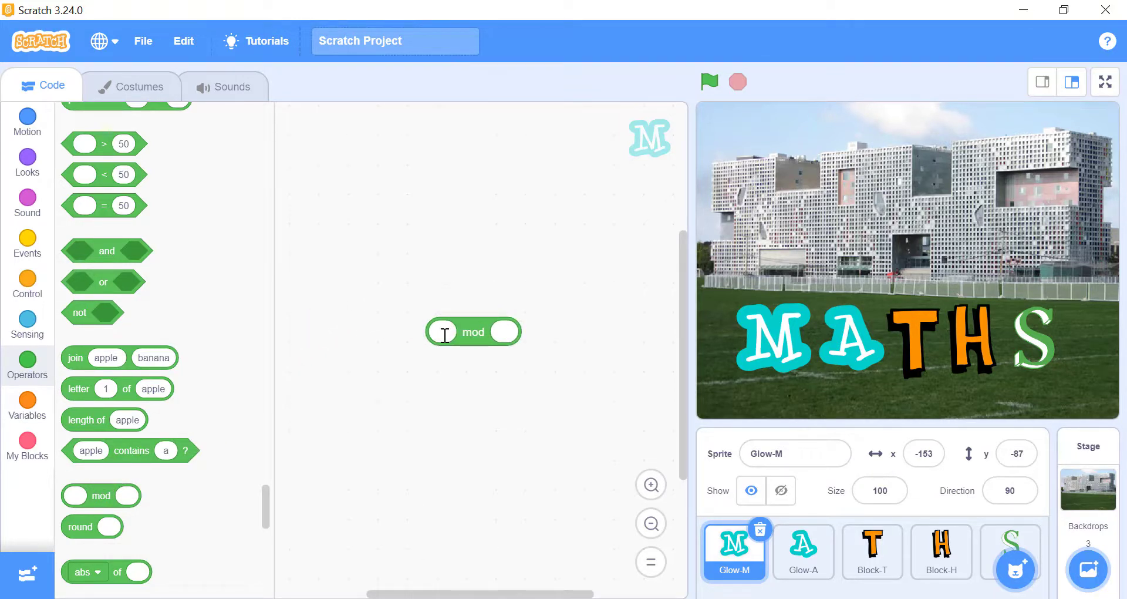
type("5")
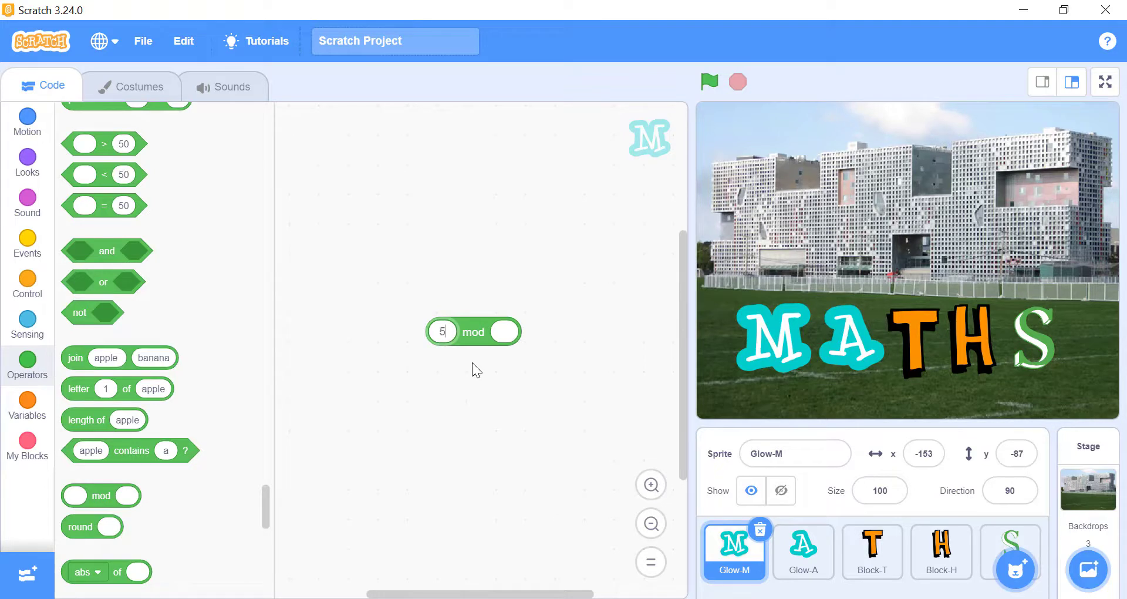
type("2")
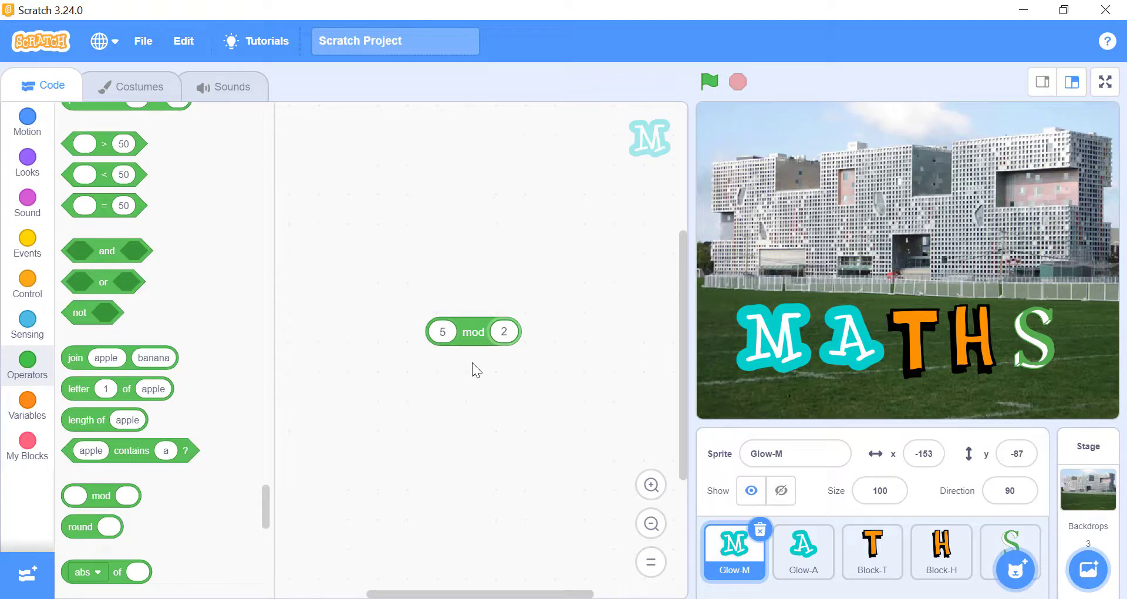
mouse_move(477, 386)
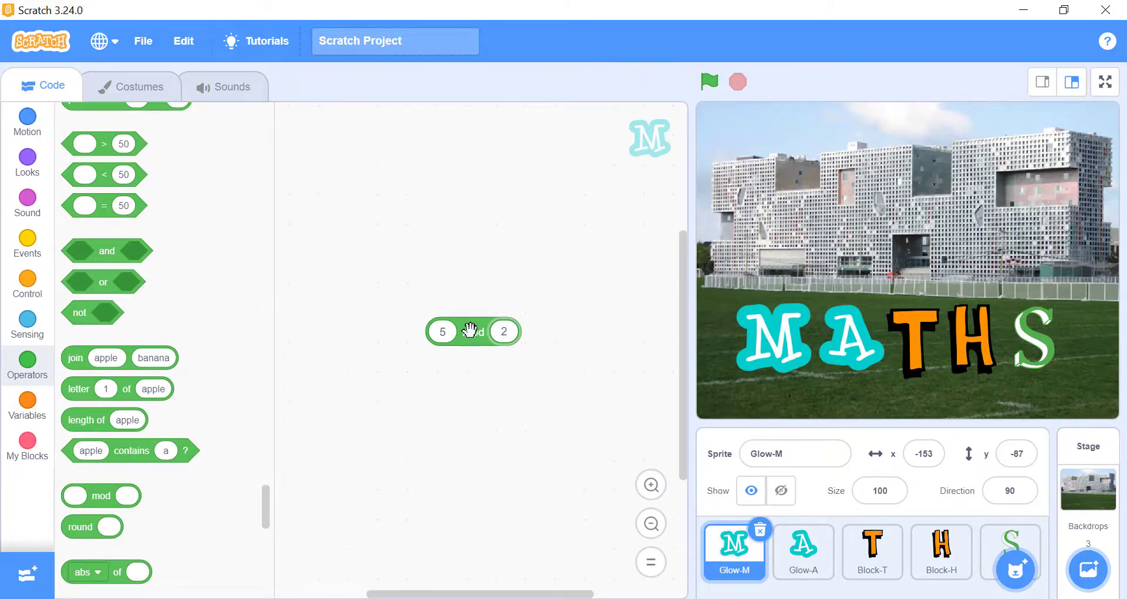
left_click(473, 331)
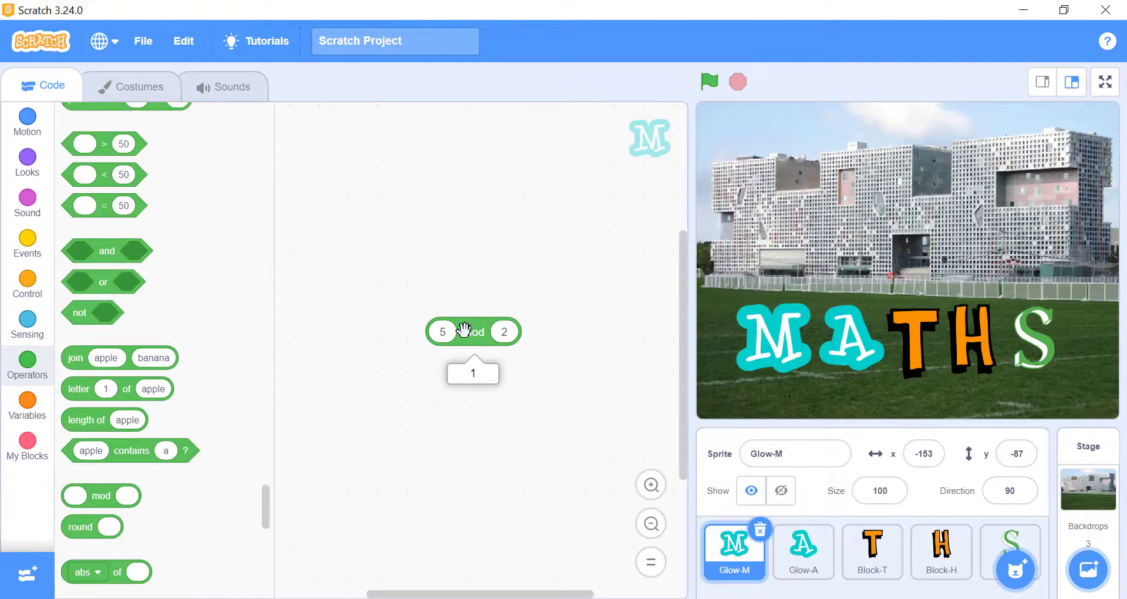
Step: Change the mod block to 20 mod 2 and check its result
left_click(443, 331)
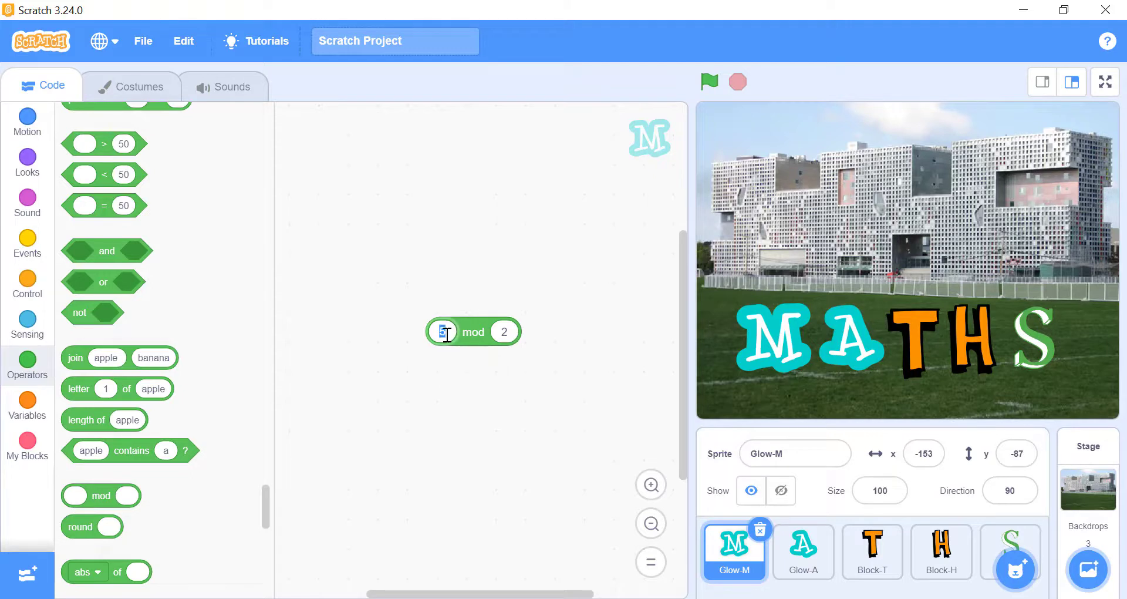
type("20")
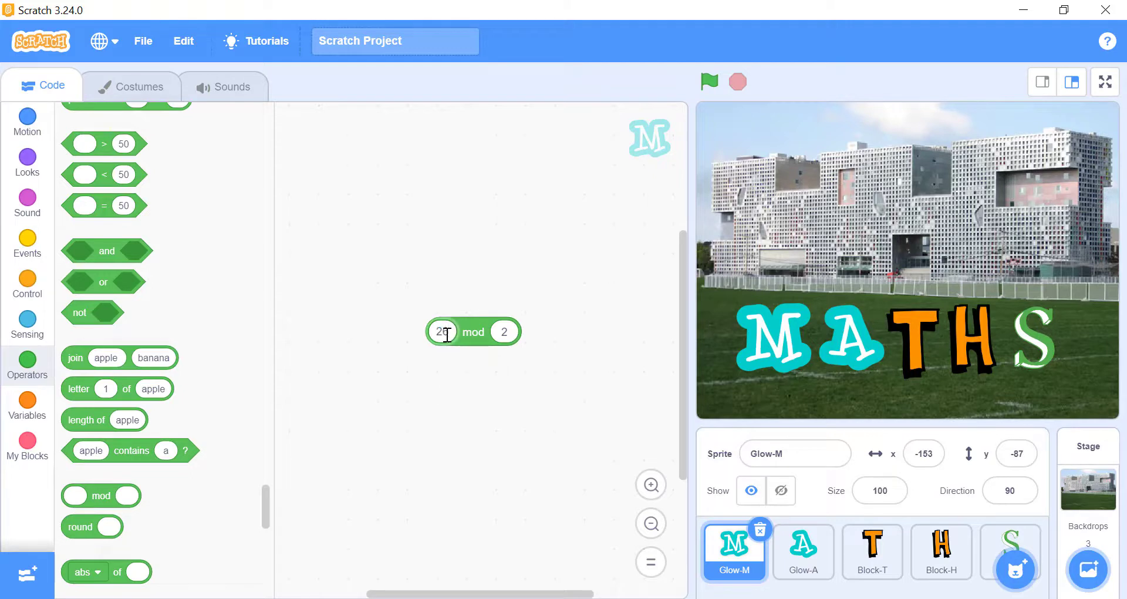
left_click(504, 332)
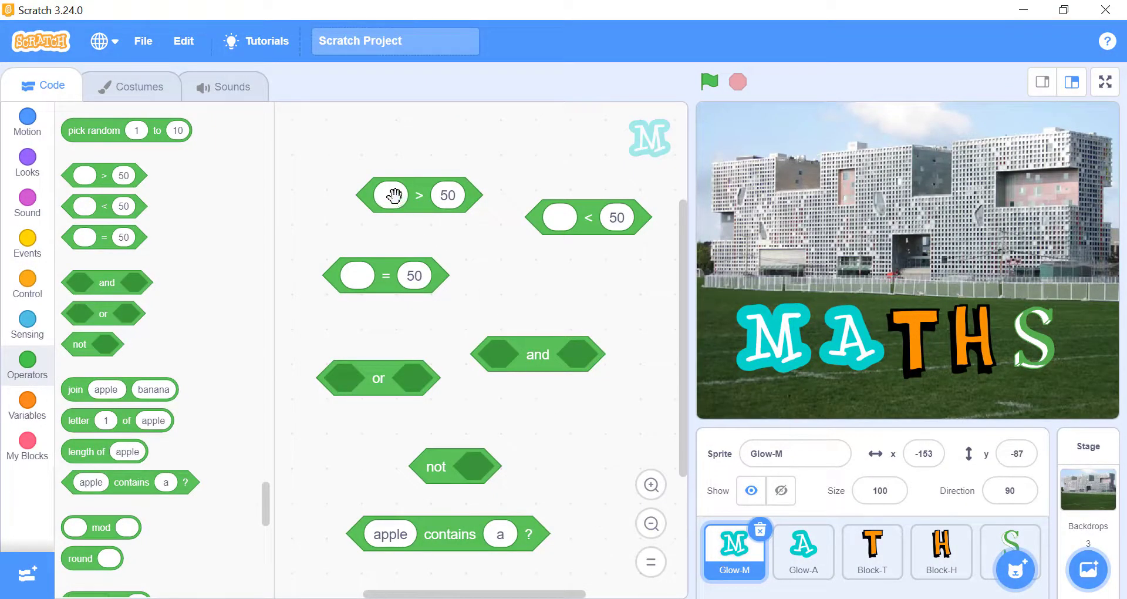
Step: Fill the >, < and = blocks with 50 and check each, seeing 50 > 50 report false
left_click(391, 194)
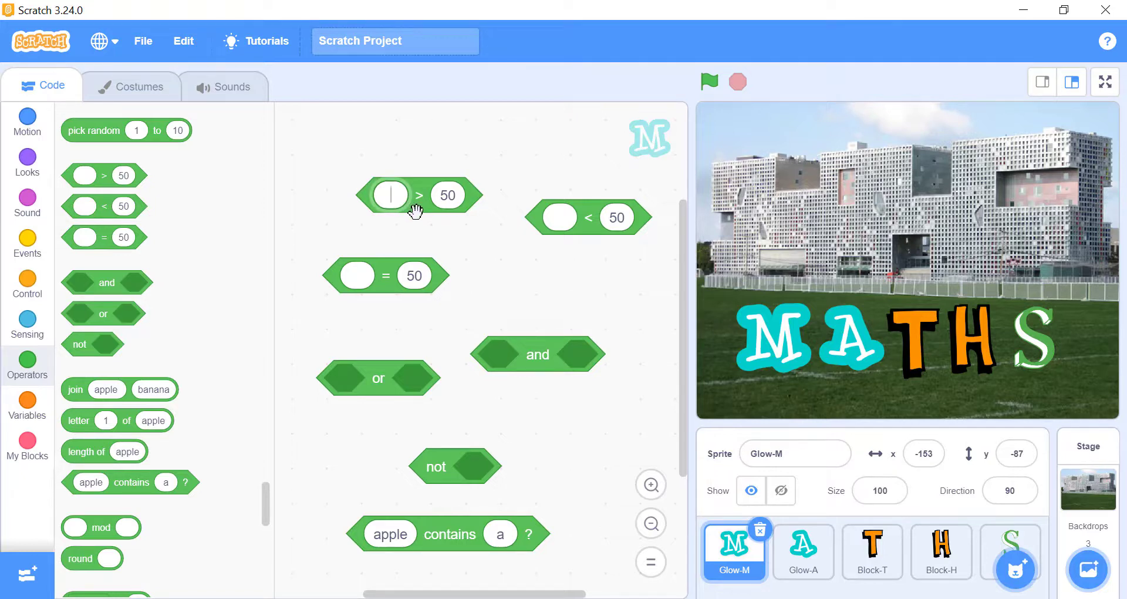
type("50")
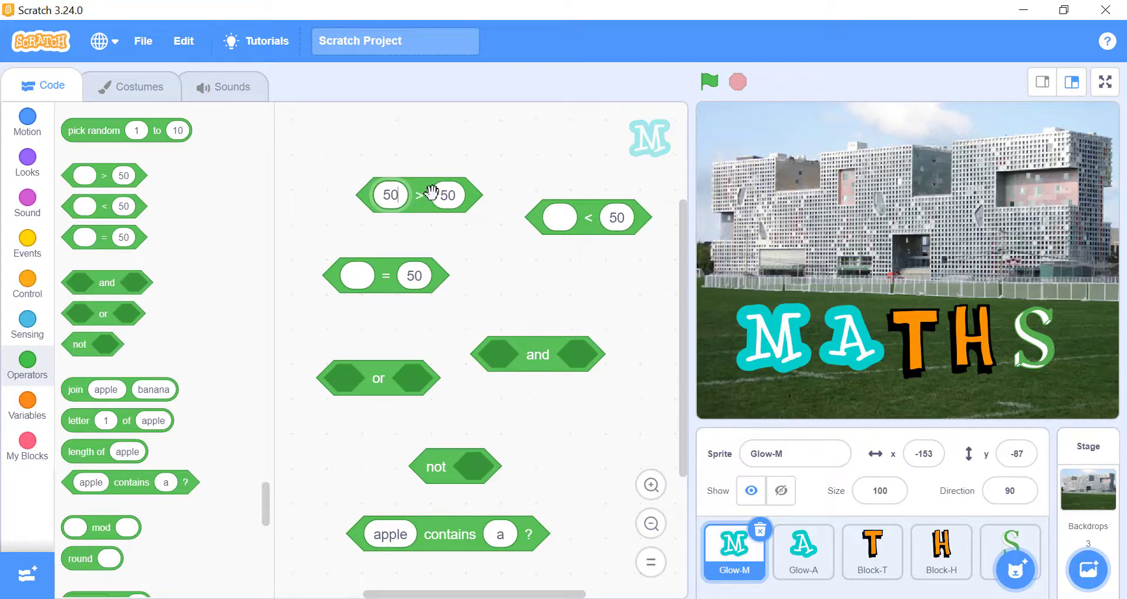
left_click(419, 195)
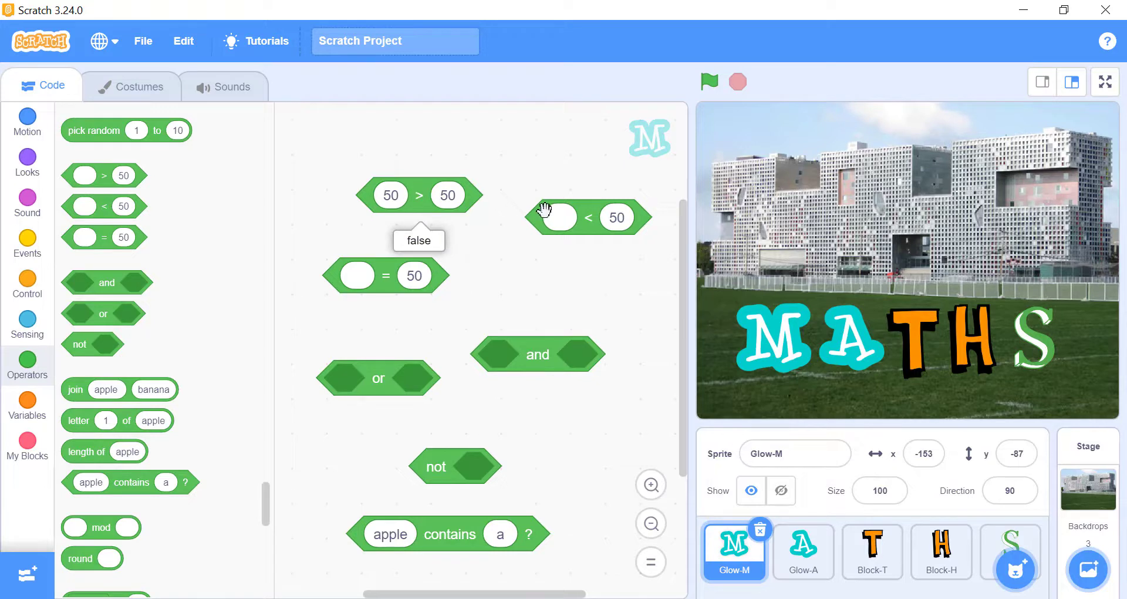
left_click(561, 217)
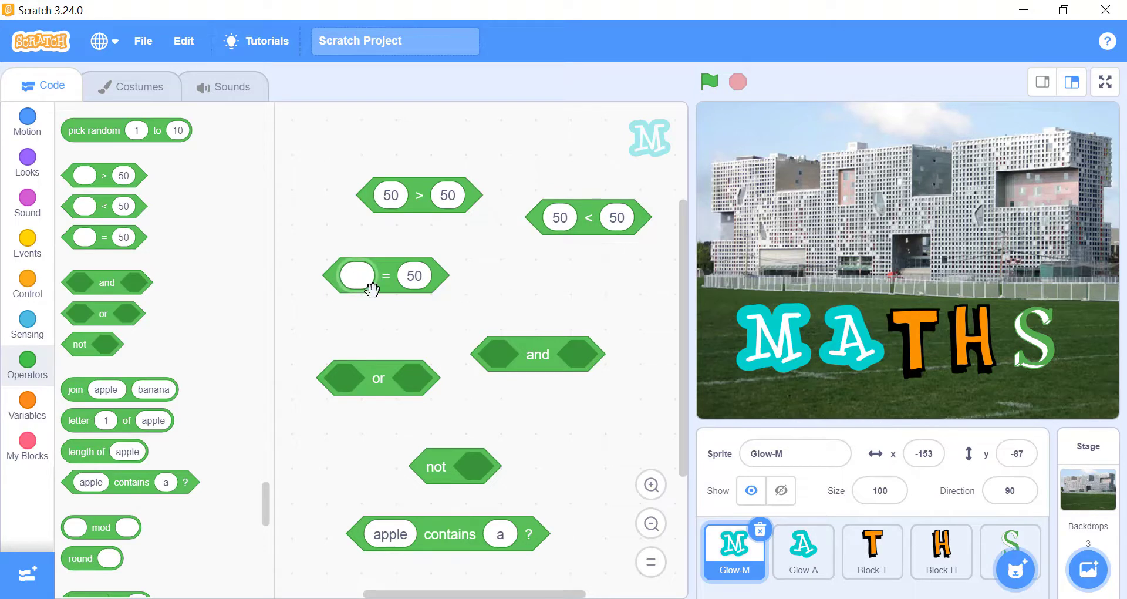
type("50")
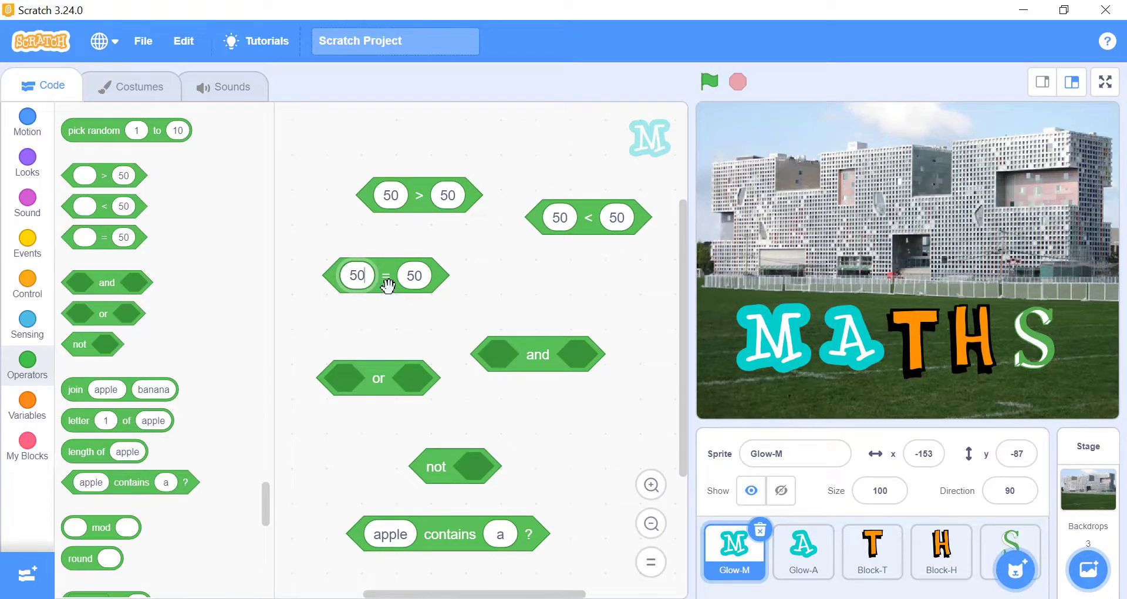
left_click(385, 276)
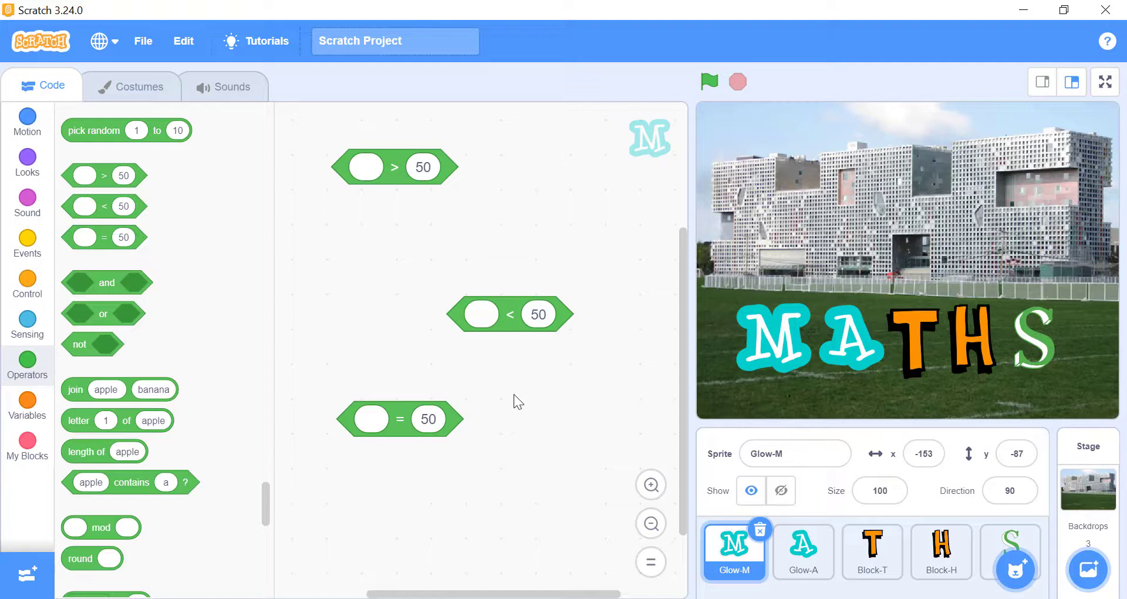
Step: Make the less-than block read 10 < 8 and check what it reports
type("10")
type("8")
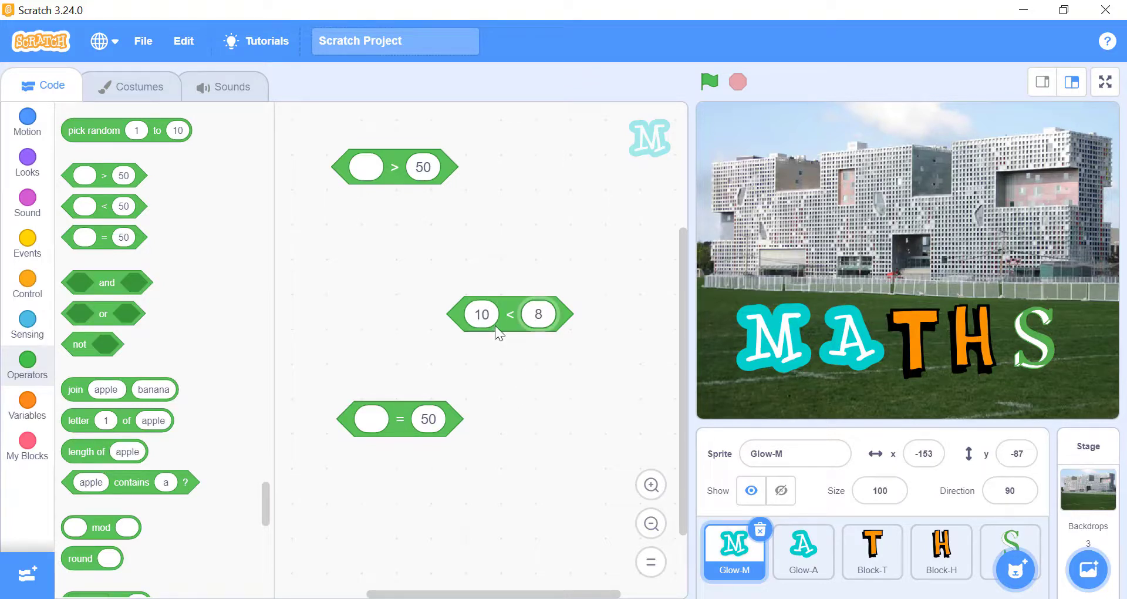
left_click(509, 314)
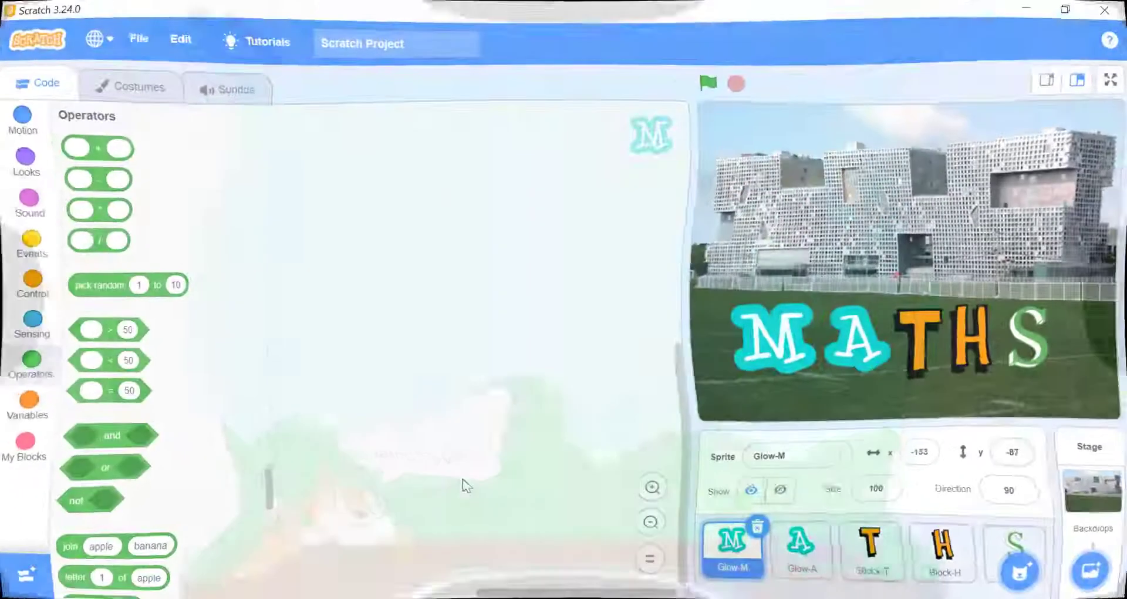
Step: Add a greater-than block comparing Bat with Cat and check its result
left_click_drag(104, 330, 483, 279)
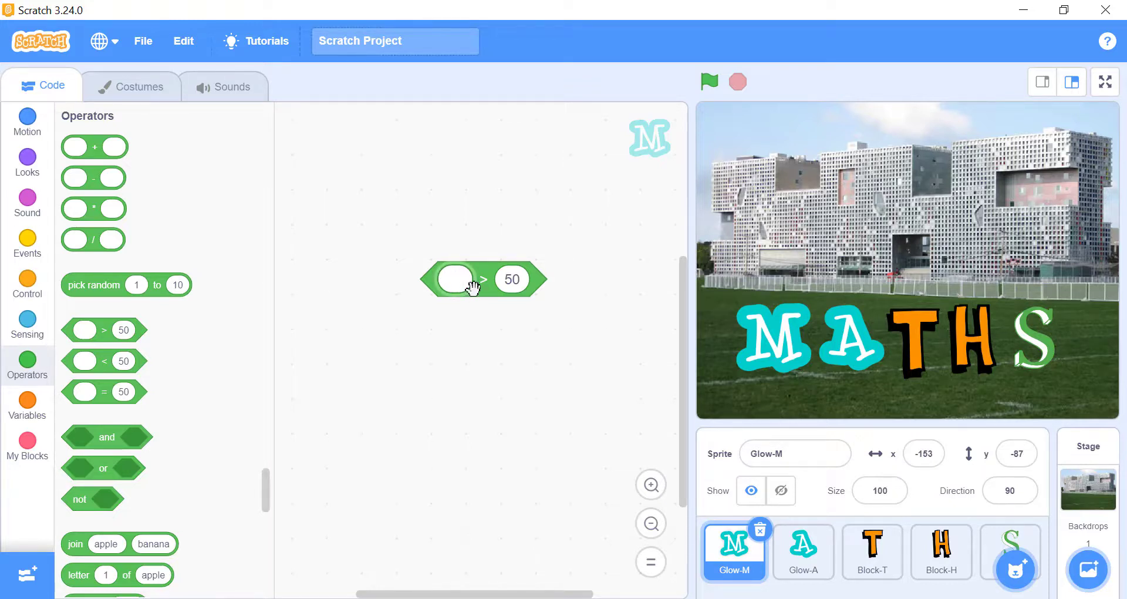
type("Bat")
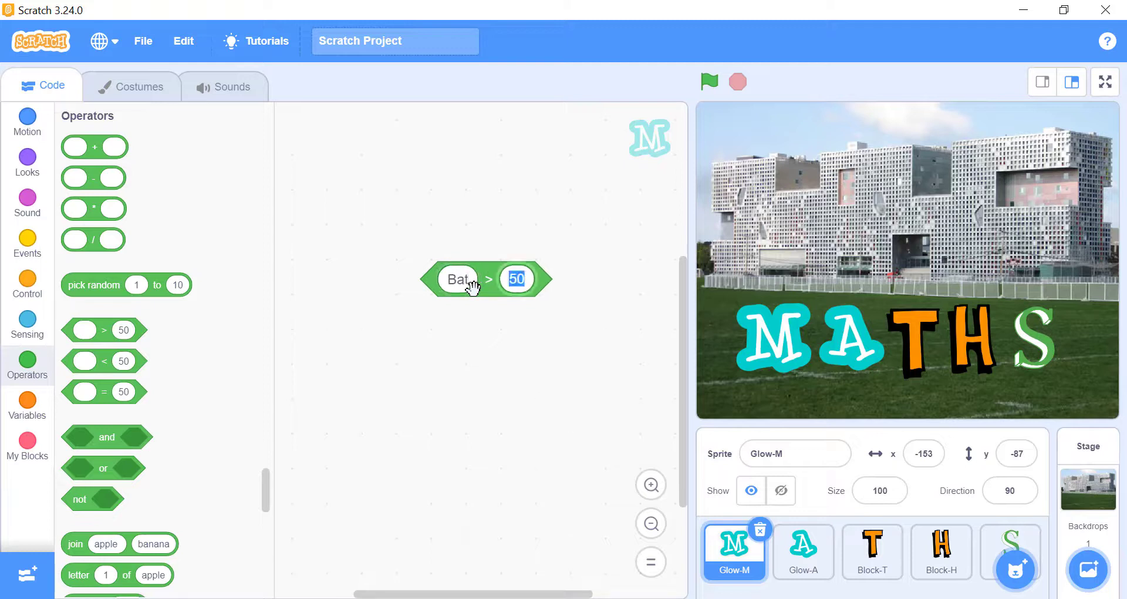
type("Cat")
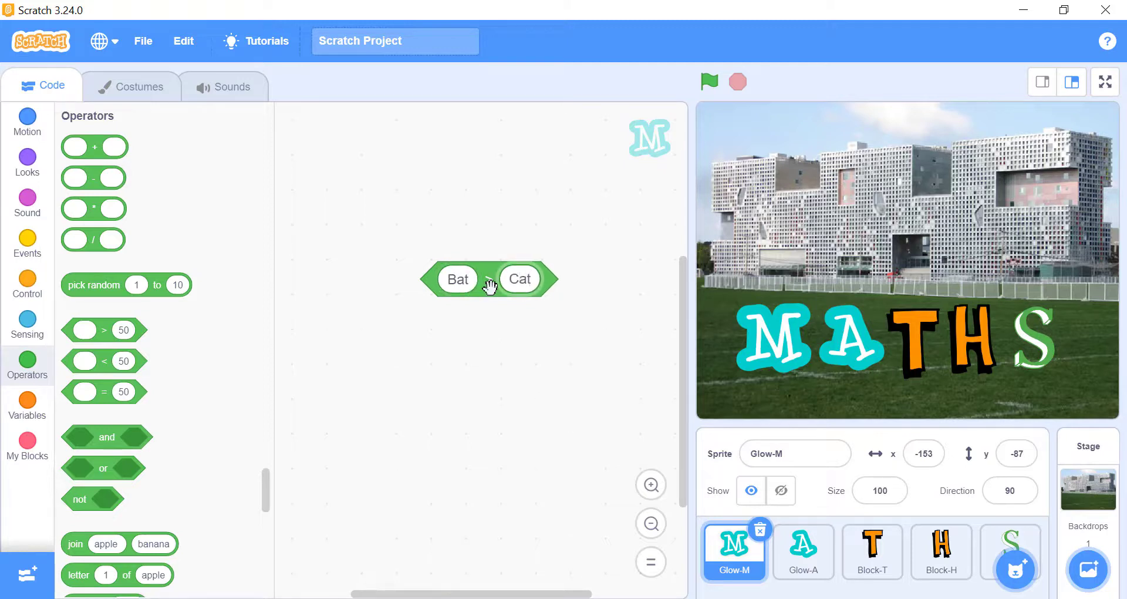
left_click(488, 280)
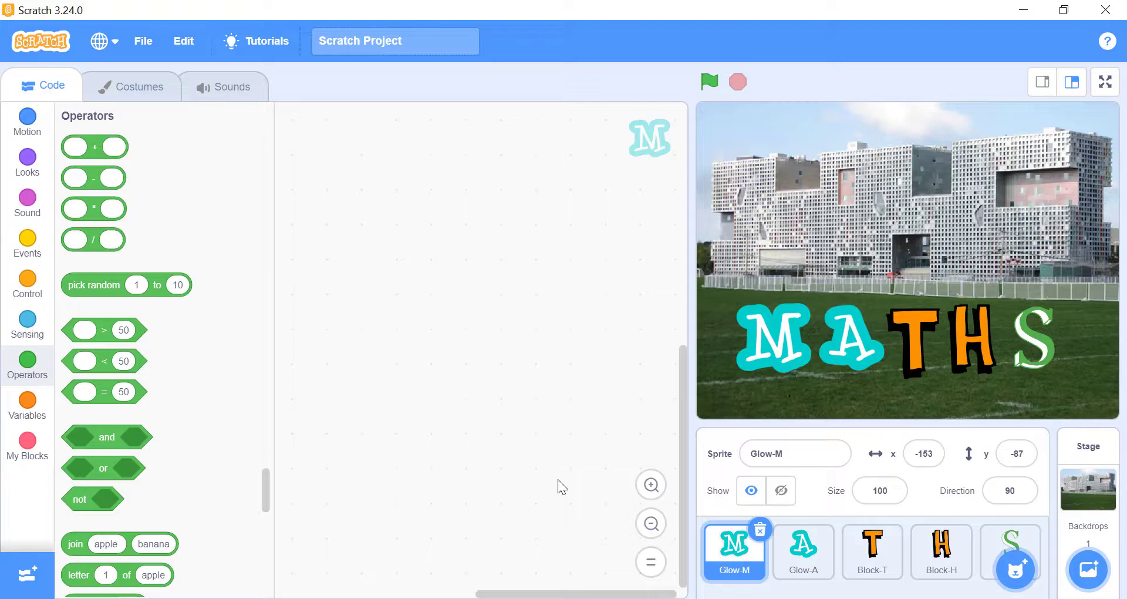
mouse_move(185, 443)
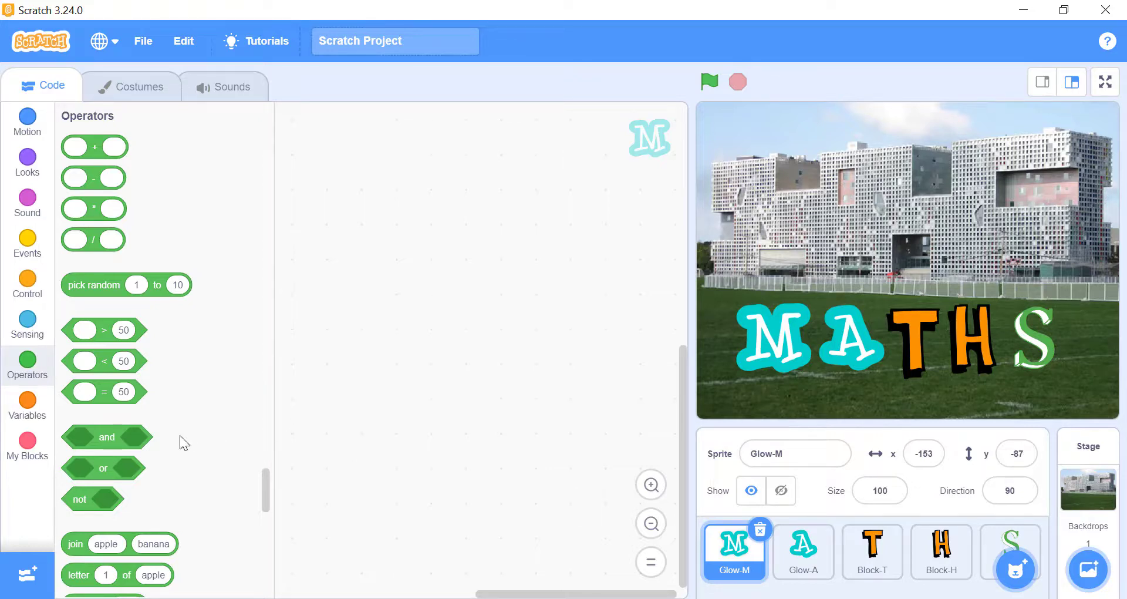
Step: Add and/or blocks combining 8 = 9 and 9 = 9, and see the and block report false
left_click_drag(106, 436, 447, 245)
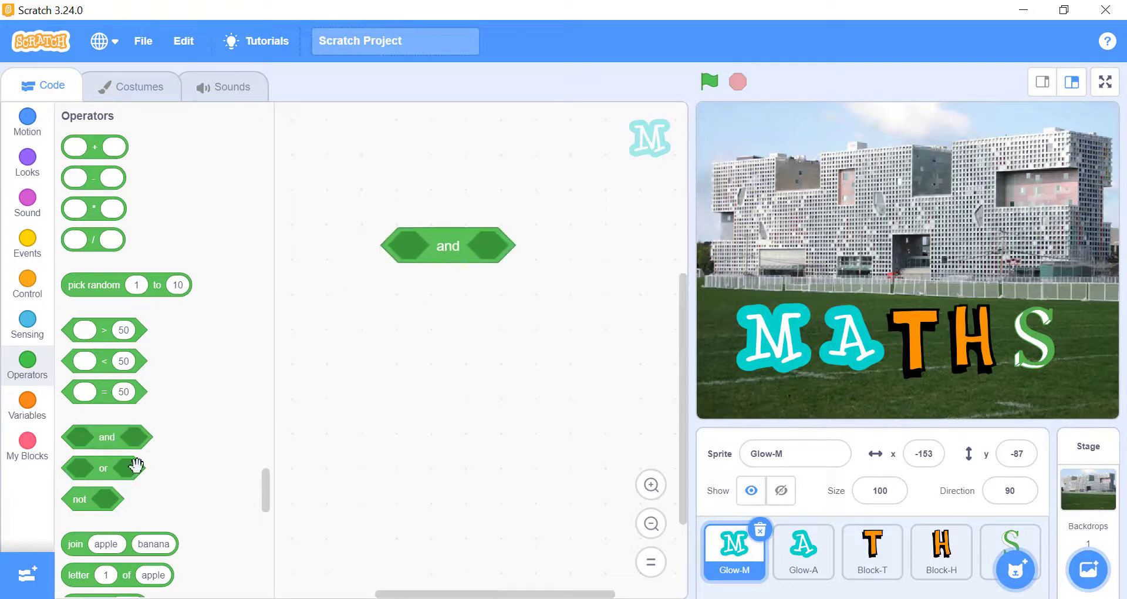
left_click_drag(103, 468, 495, 347)
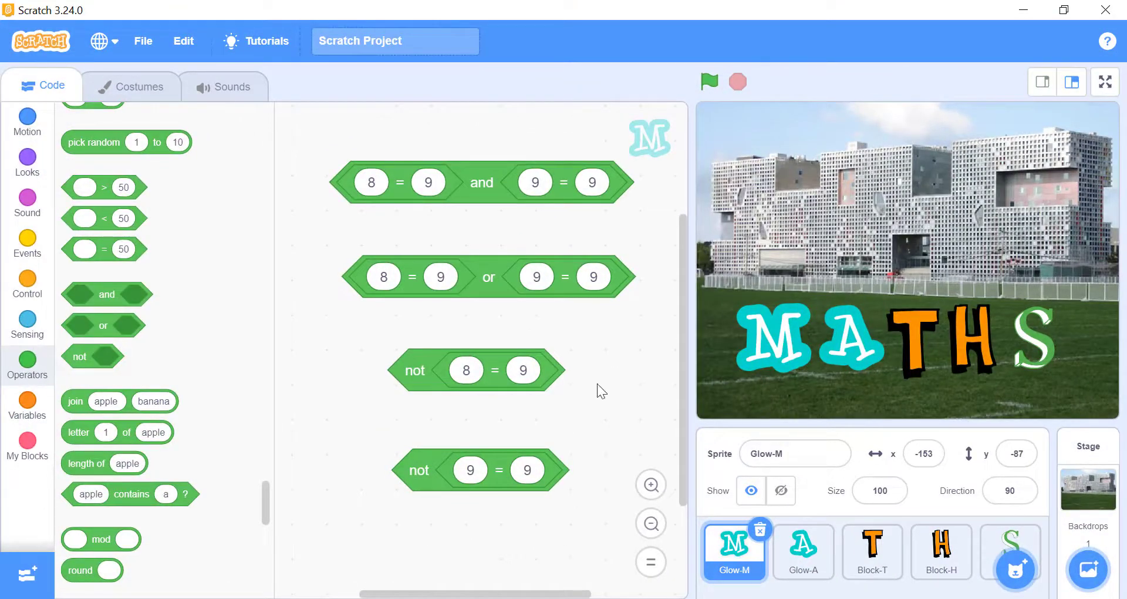
left_click(478, 188)
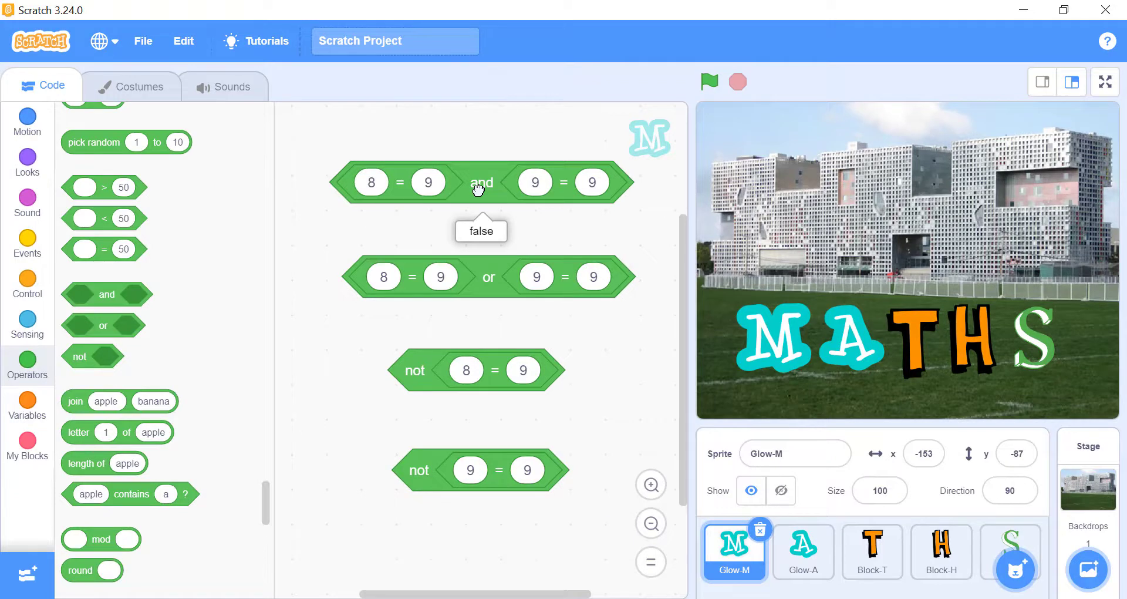
left_click(488, 278)
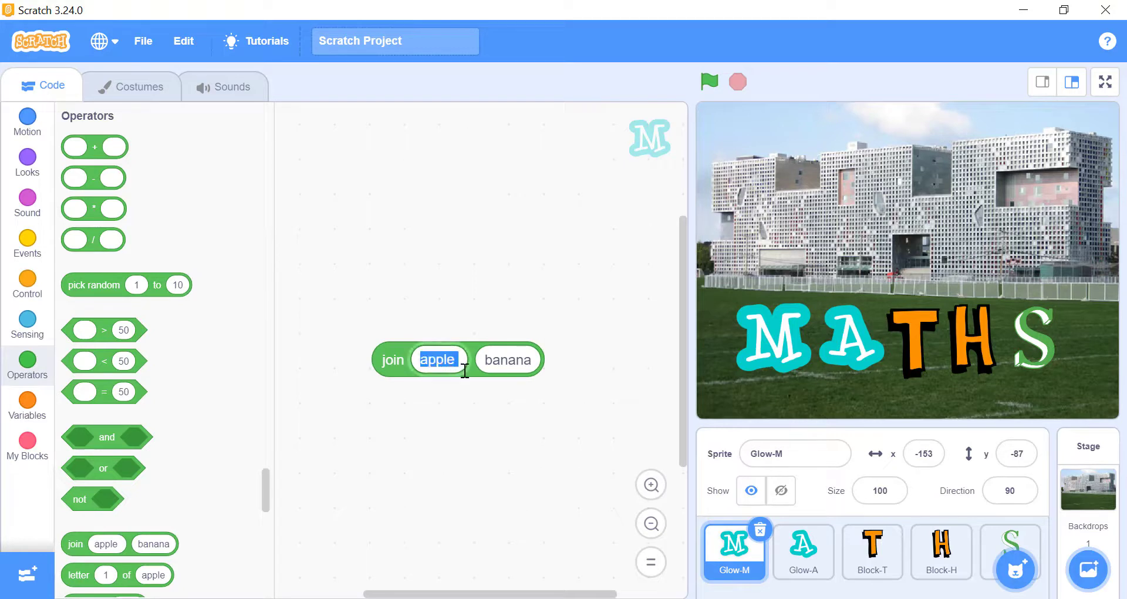
Step: Type 'My name is' into a join block alongside the Looks costume number reporter
type("My name is")
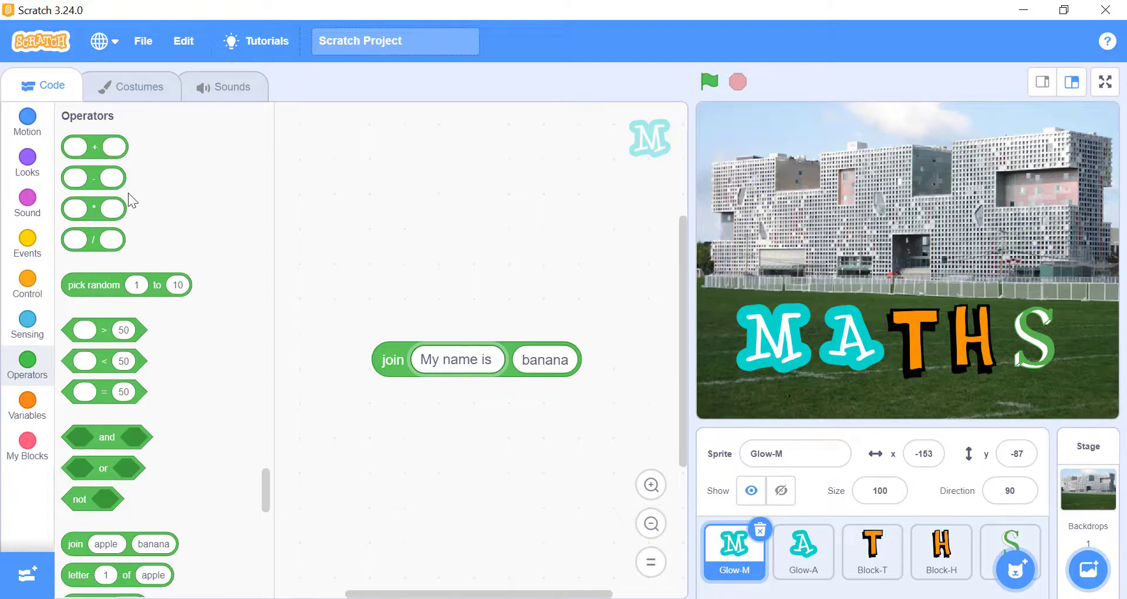
left_click(27, 163)
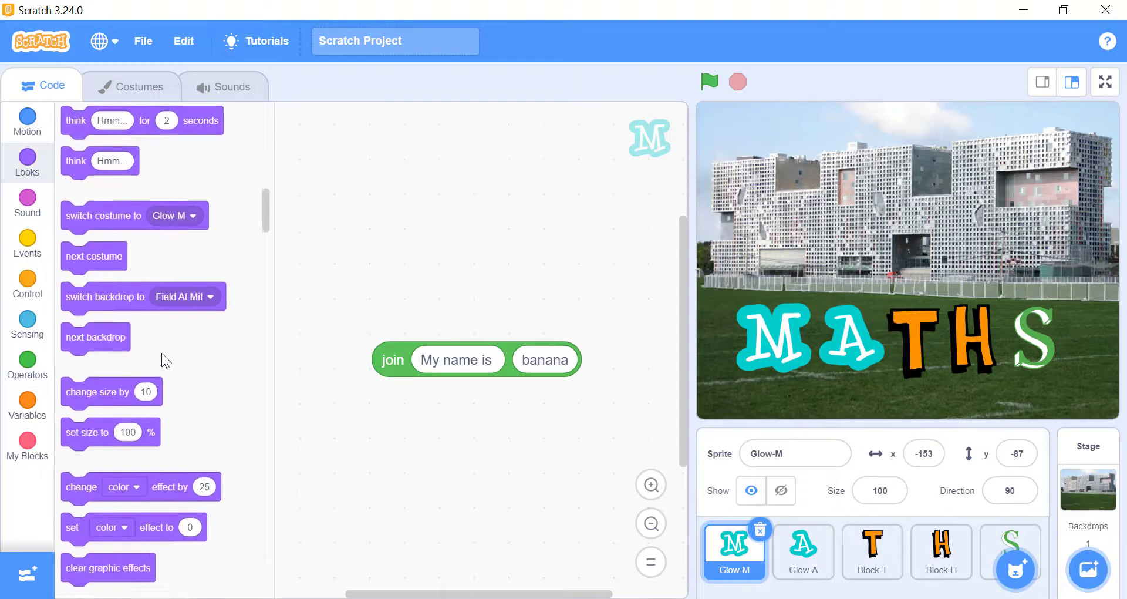
scroll("down", 3)
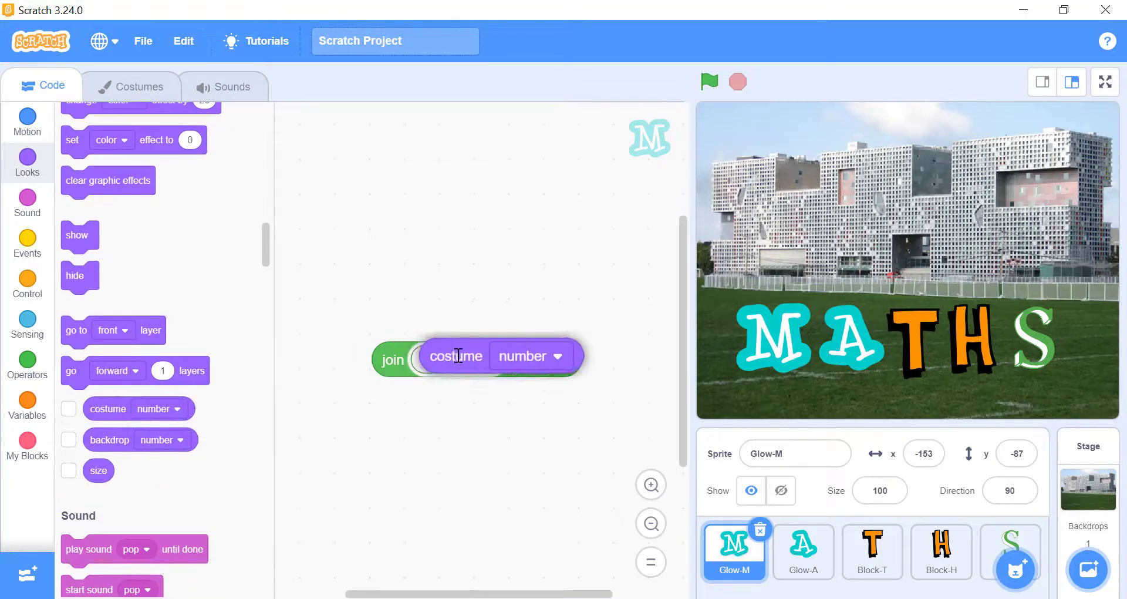
type("My name is")
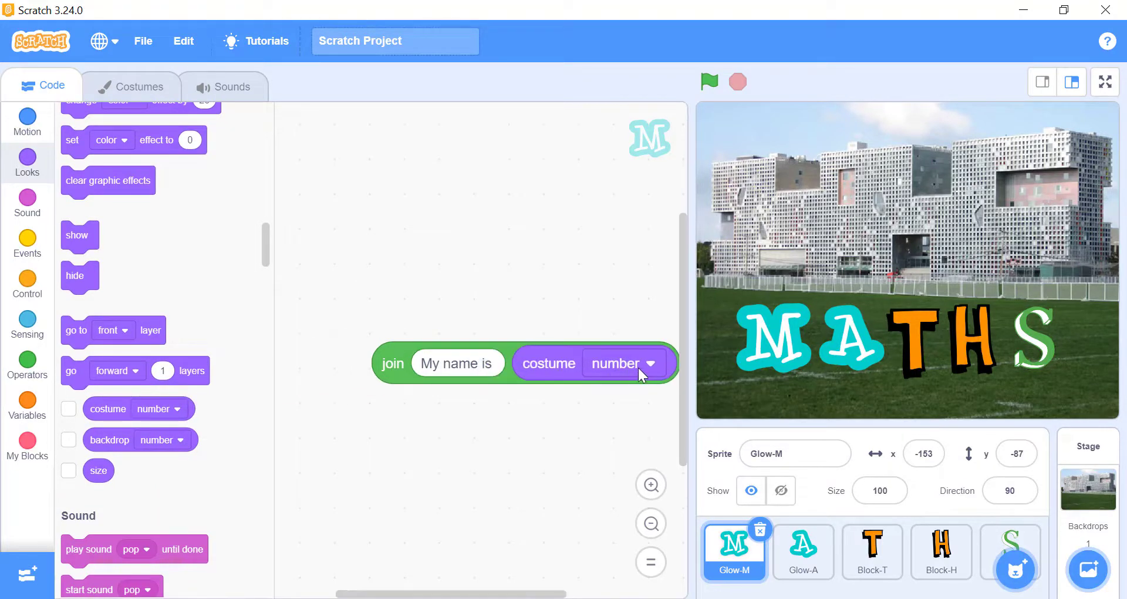
left_click(624, 363)
type("Mouse")
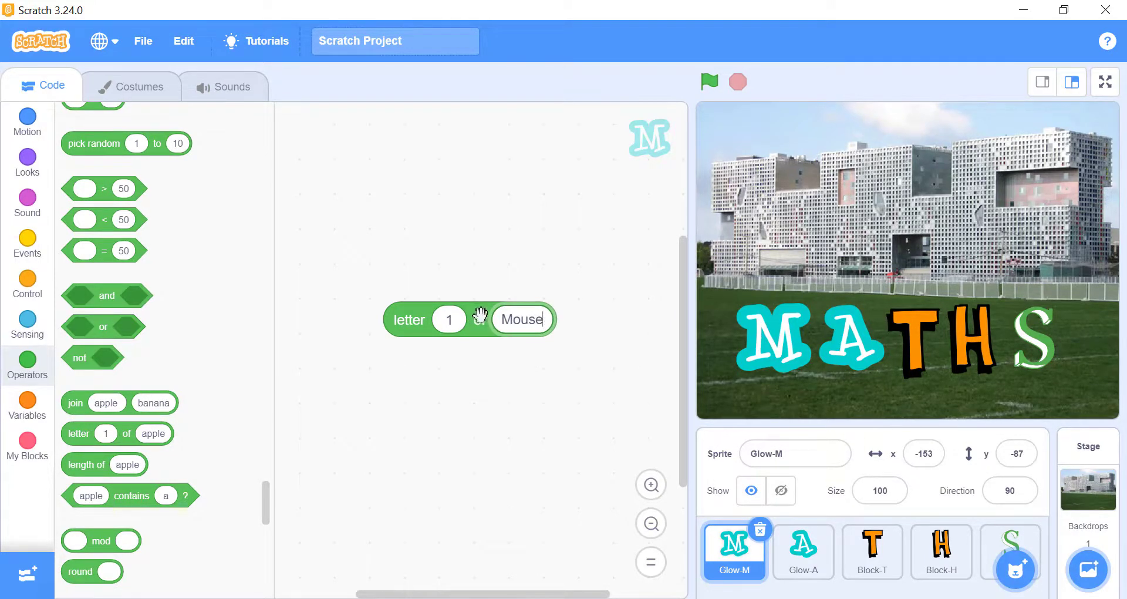
Step: Run letter 4 of Mouse (reports s), then add and run a length of Mouse block
left_click(470, 319)
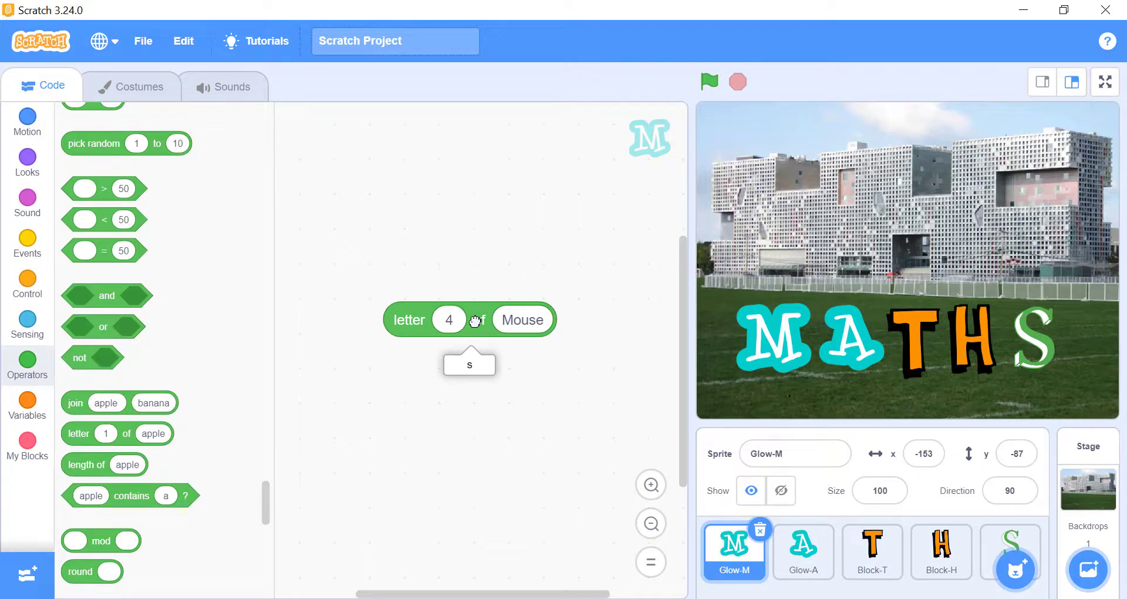
left_click_drag(85, 464, 446, 412)
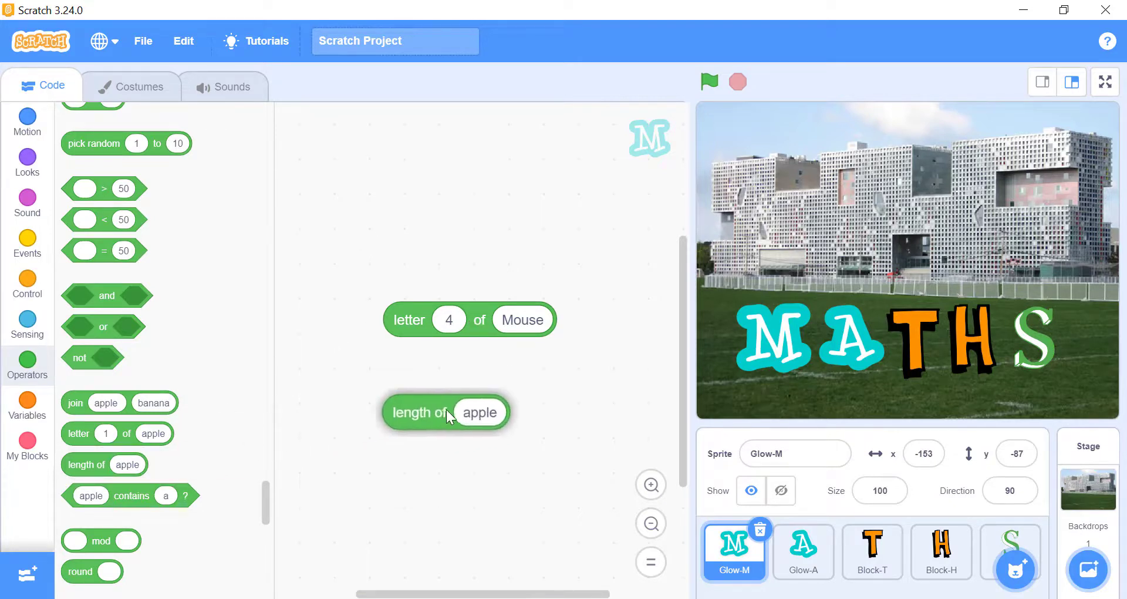
left_click(479, 412)
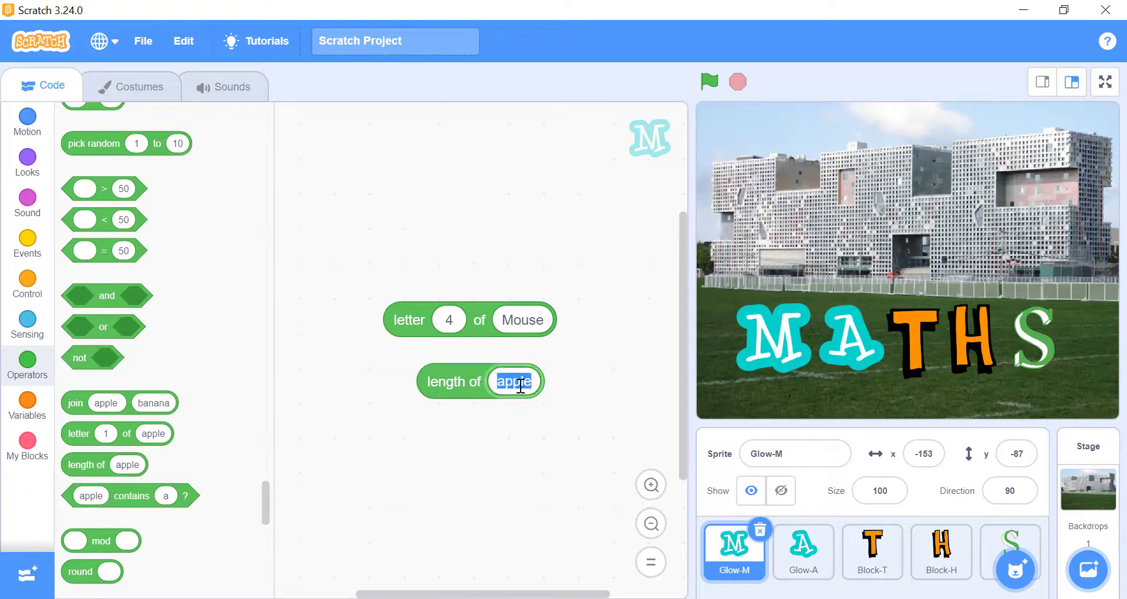
type("Mouse")
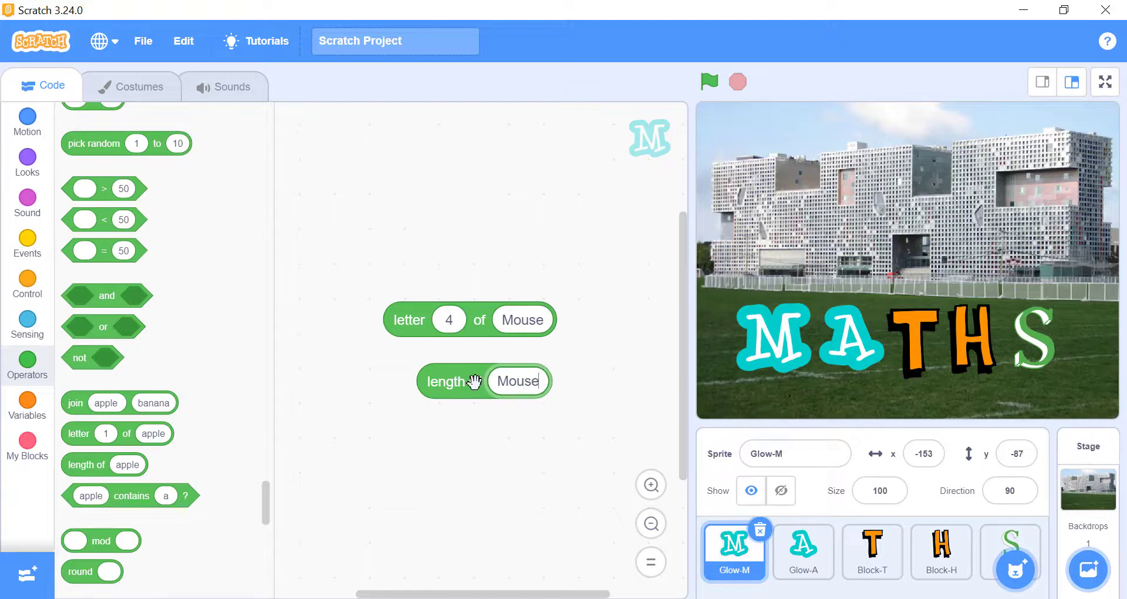
left_click(1010, 549)
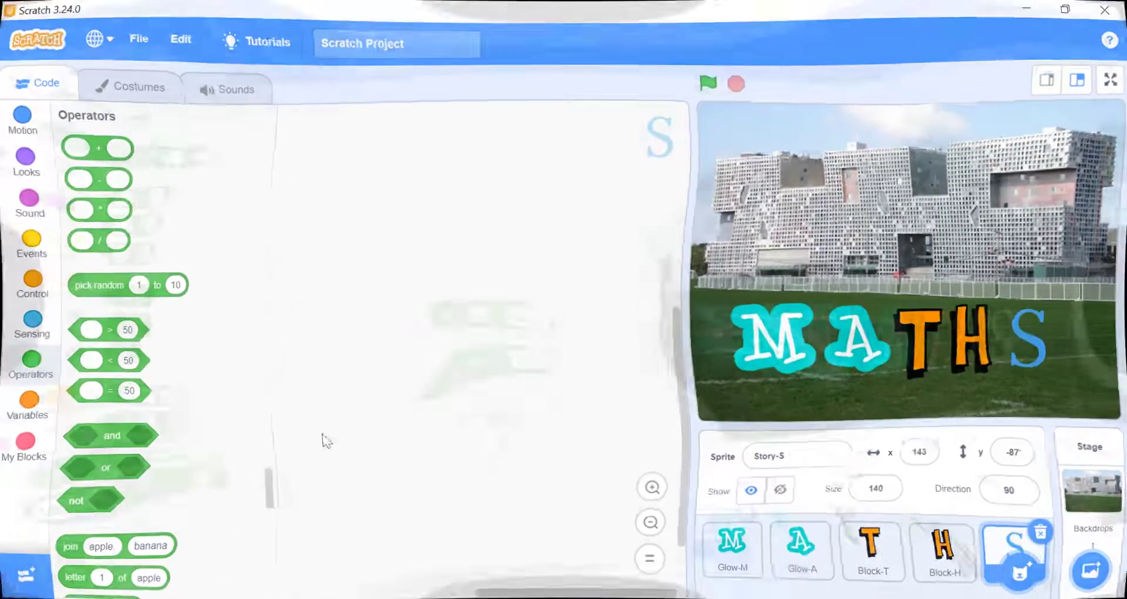
Step: Make the contains block test the costume name for 'S-3' and run it, reporting true
scroll("down", 3)
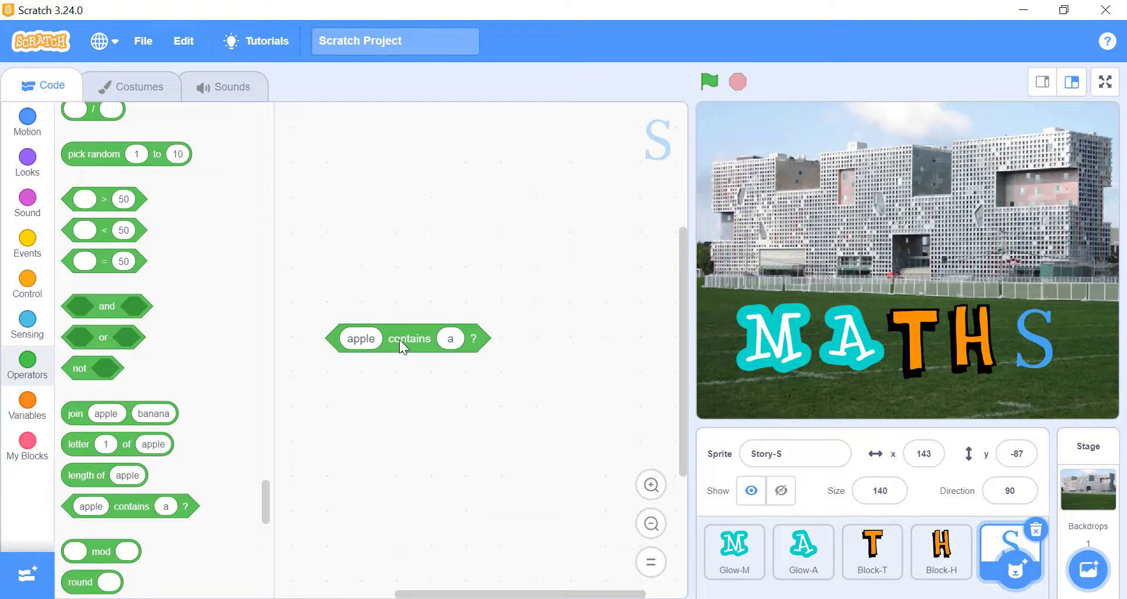
left_click(27, 162)
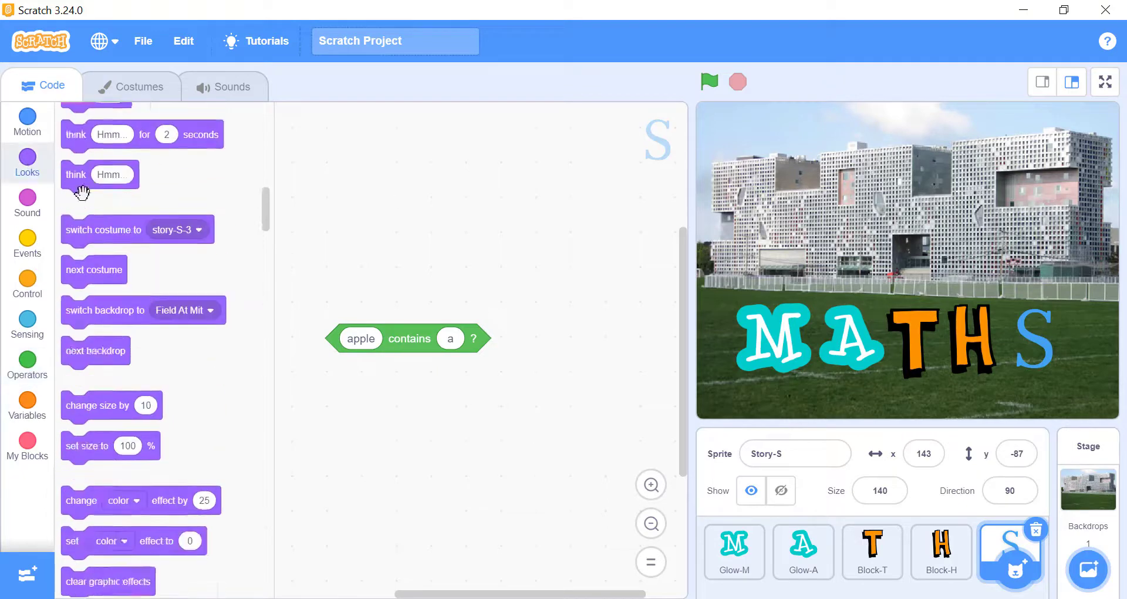
scroll("down", 3)
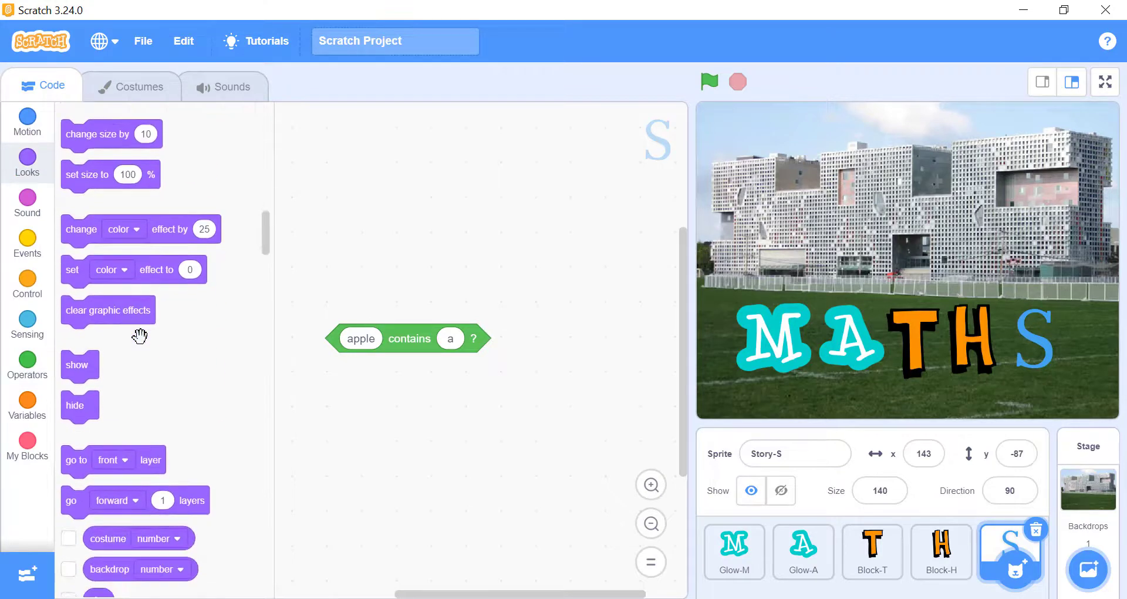
scroll("down", 3)
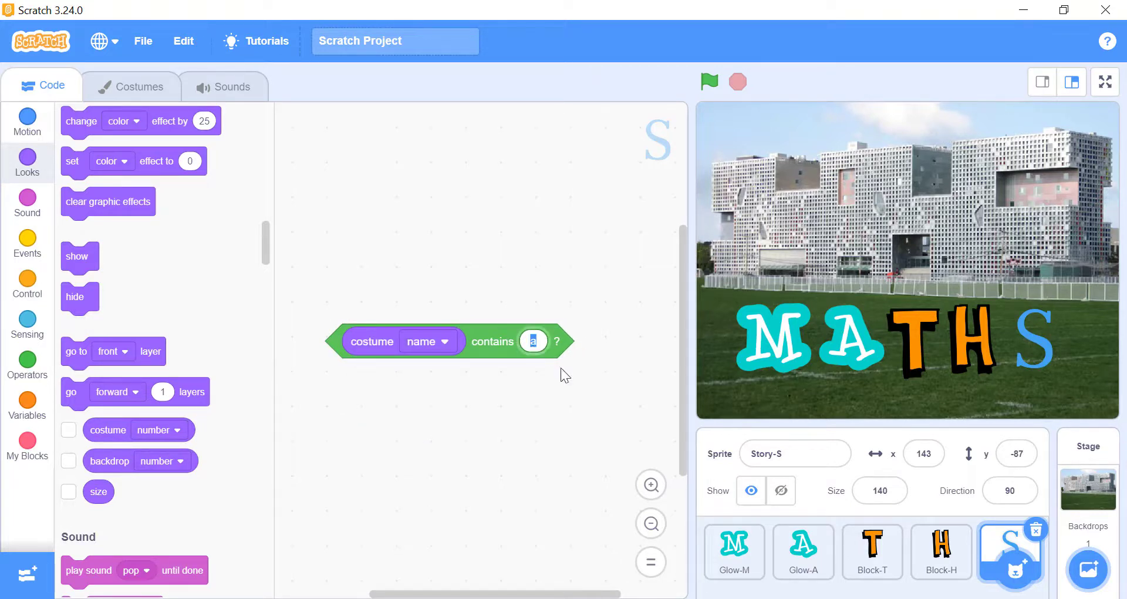
type("S-3")
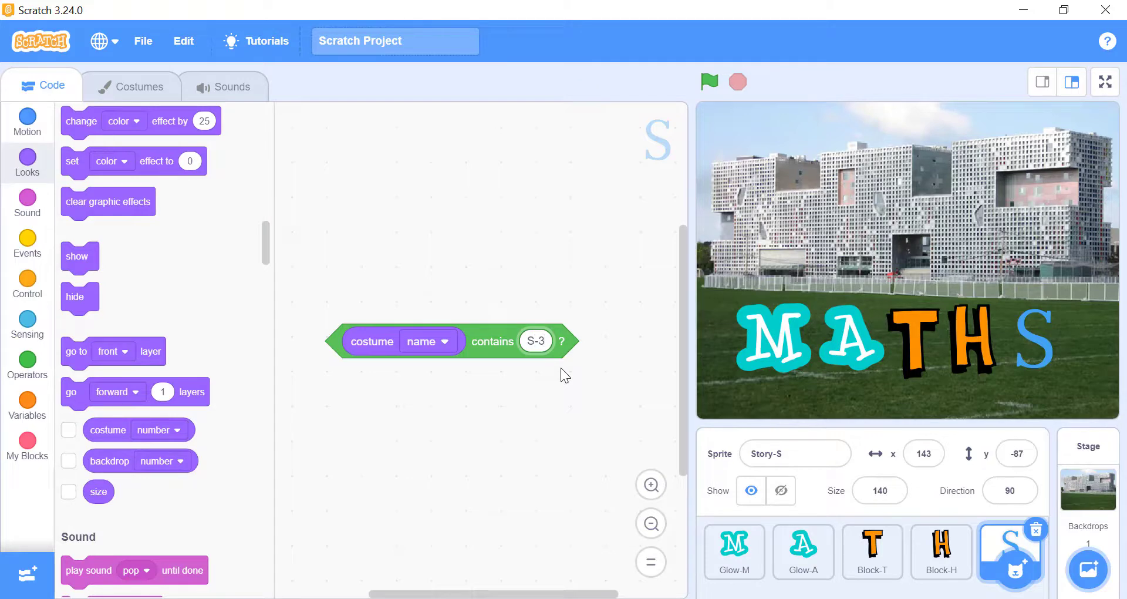
left_click(493, 341)
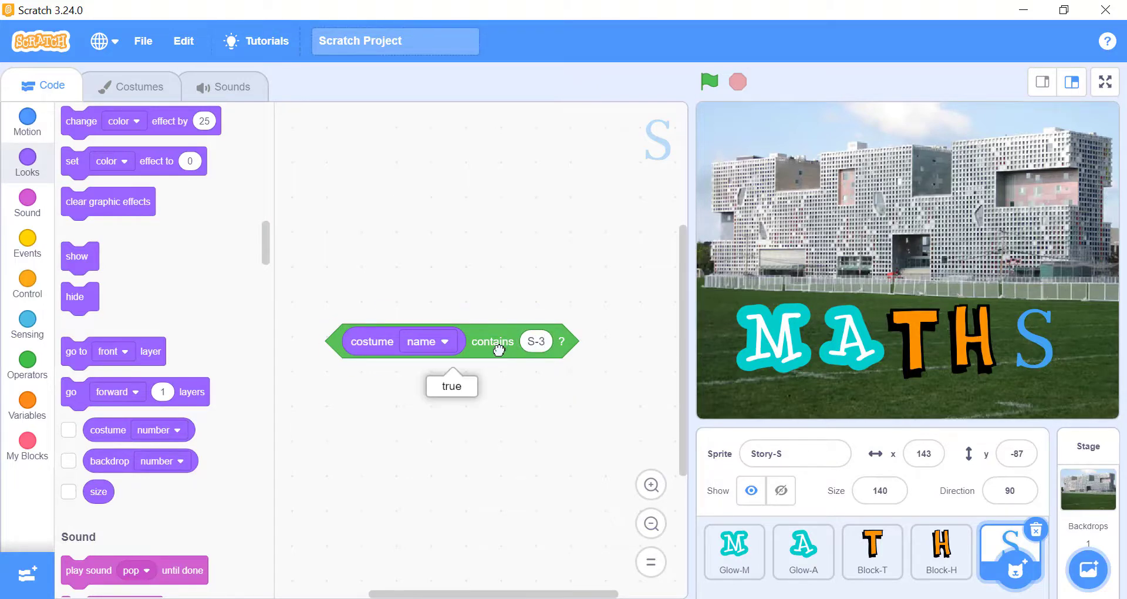